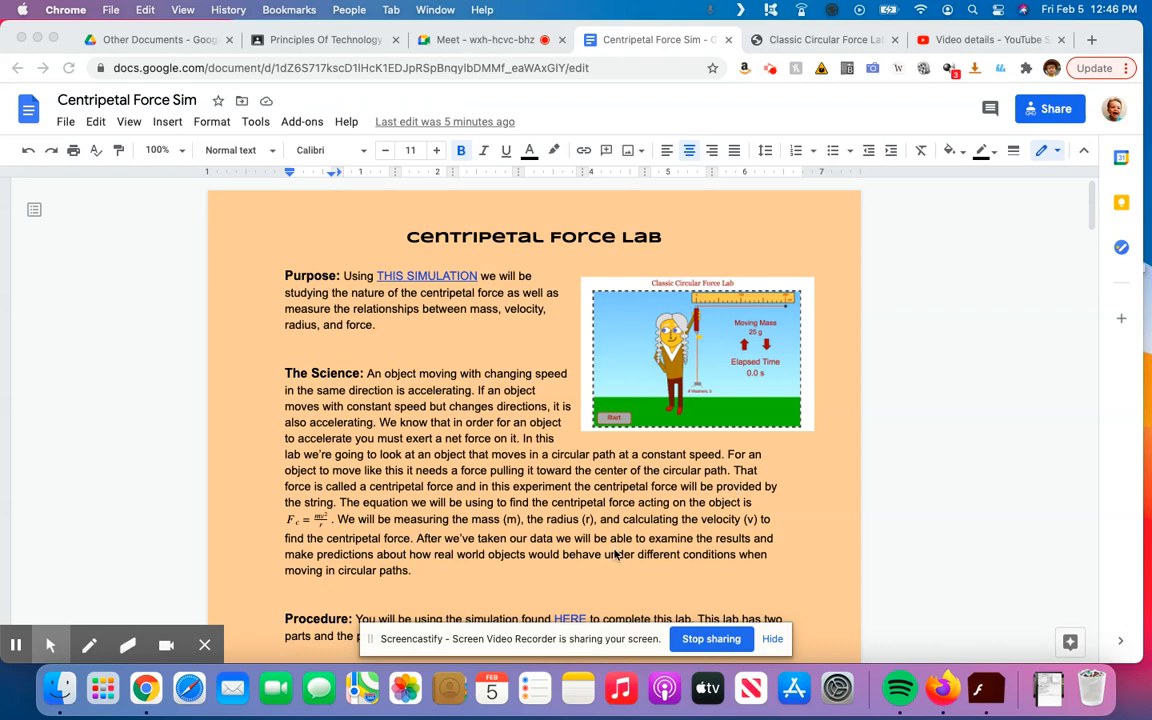
mouse_move(456, 442)
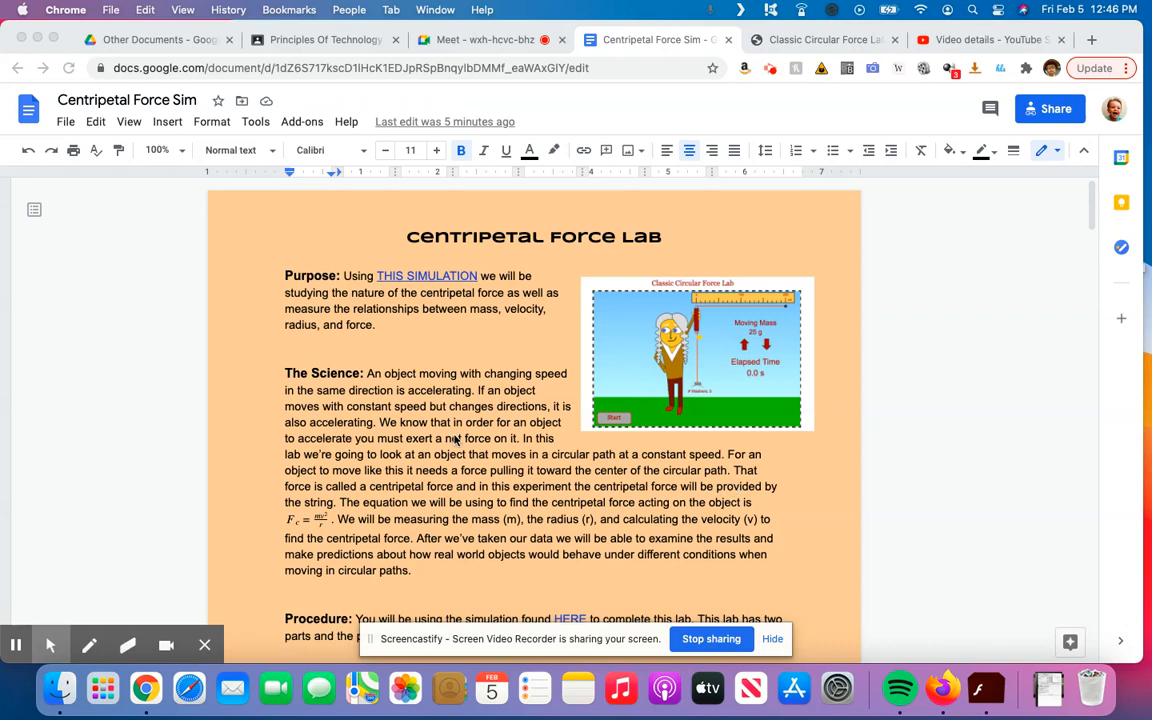
mouse_move(460, 390)
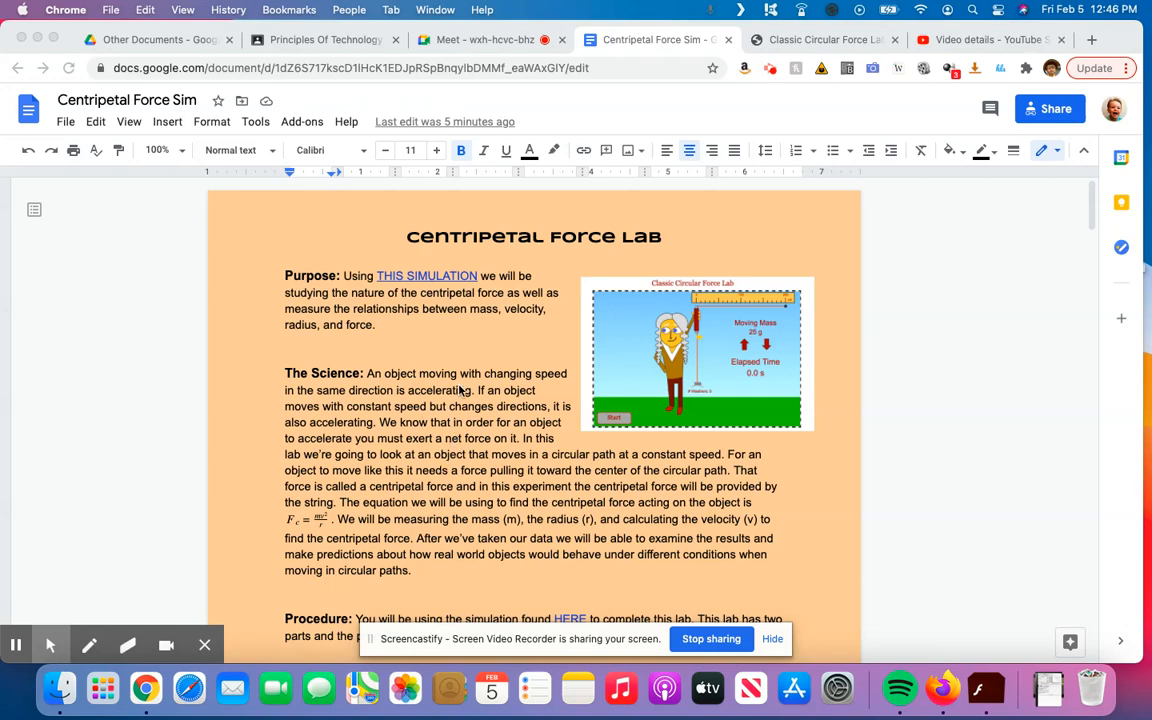
Scroll through the lab handout, then switch to the Classic Circular Force Lab simulation
scroll("down", 3)
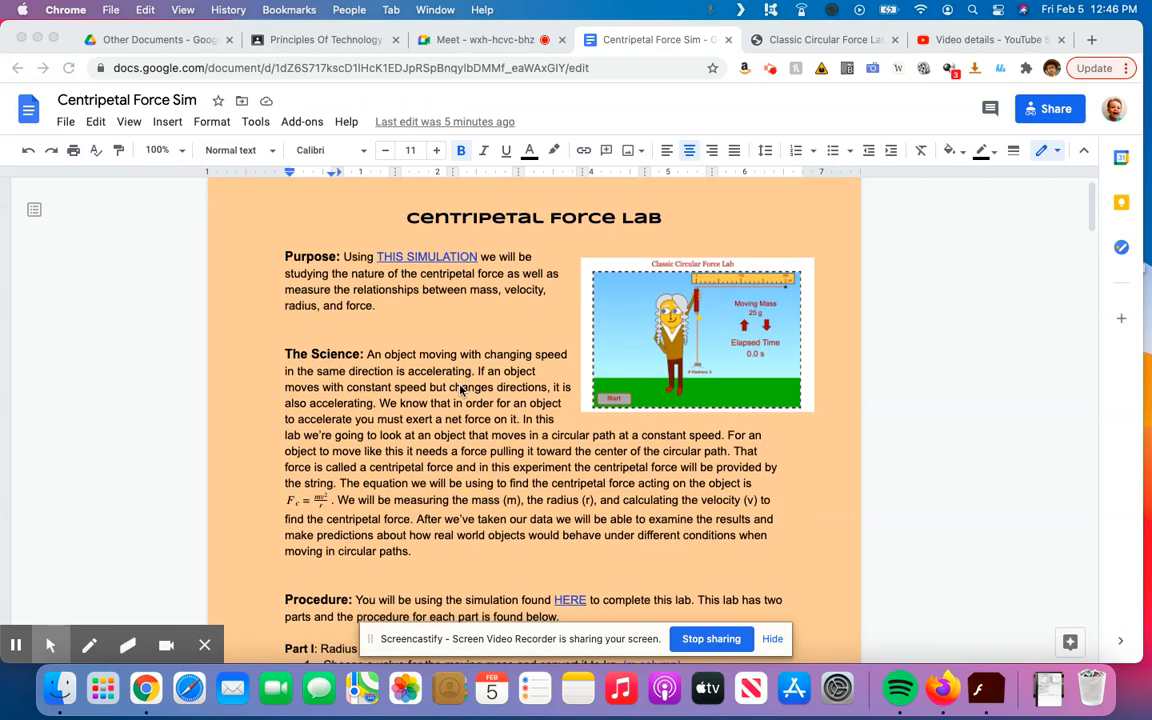
scroll("down", 3)
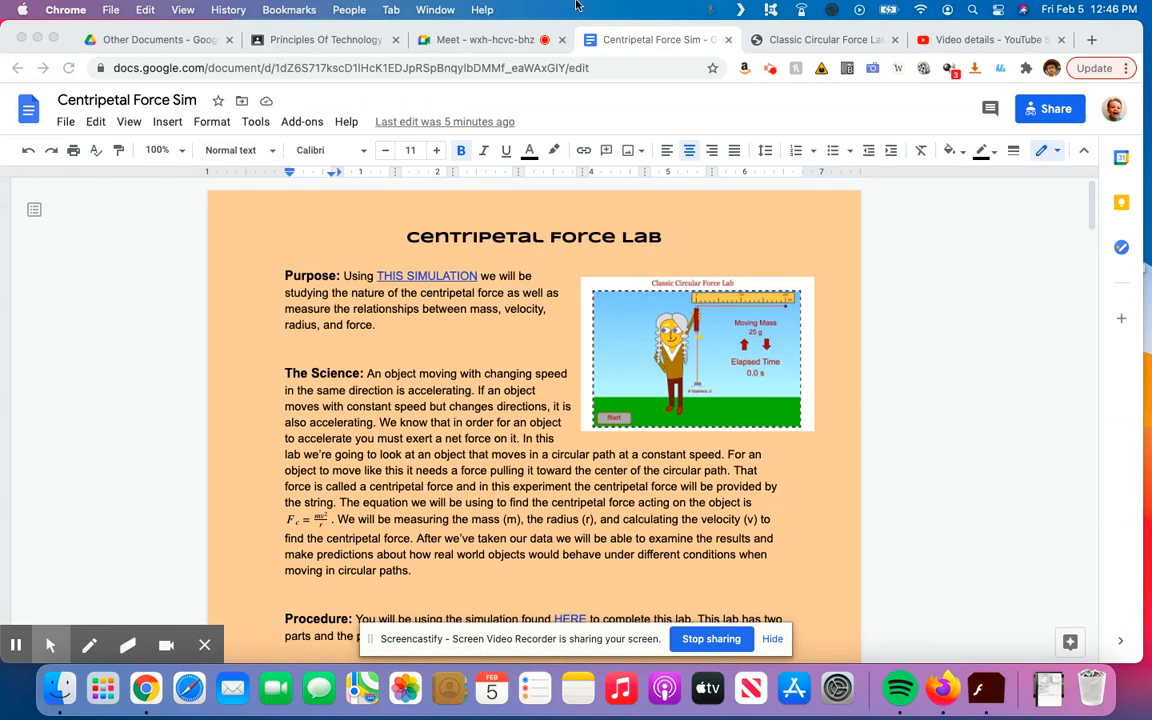
left_click(820, 40)
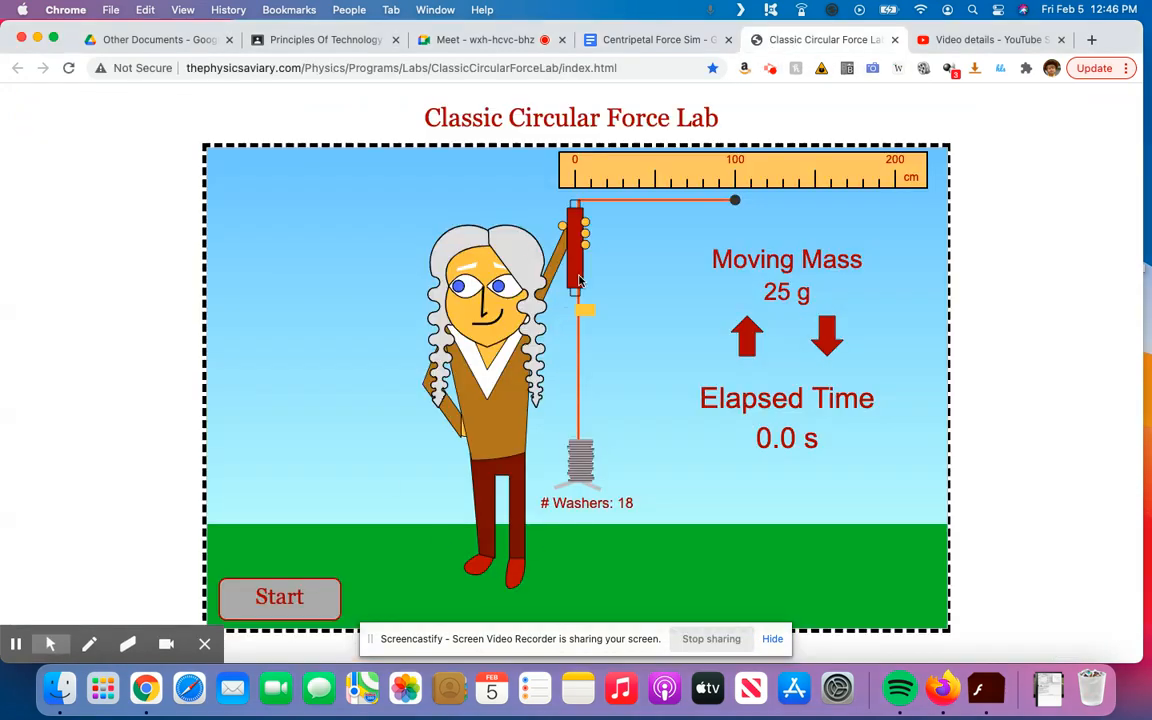
mouse_move(564, 416)
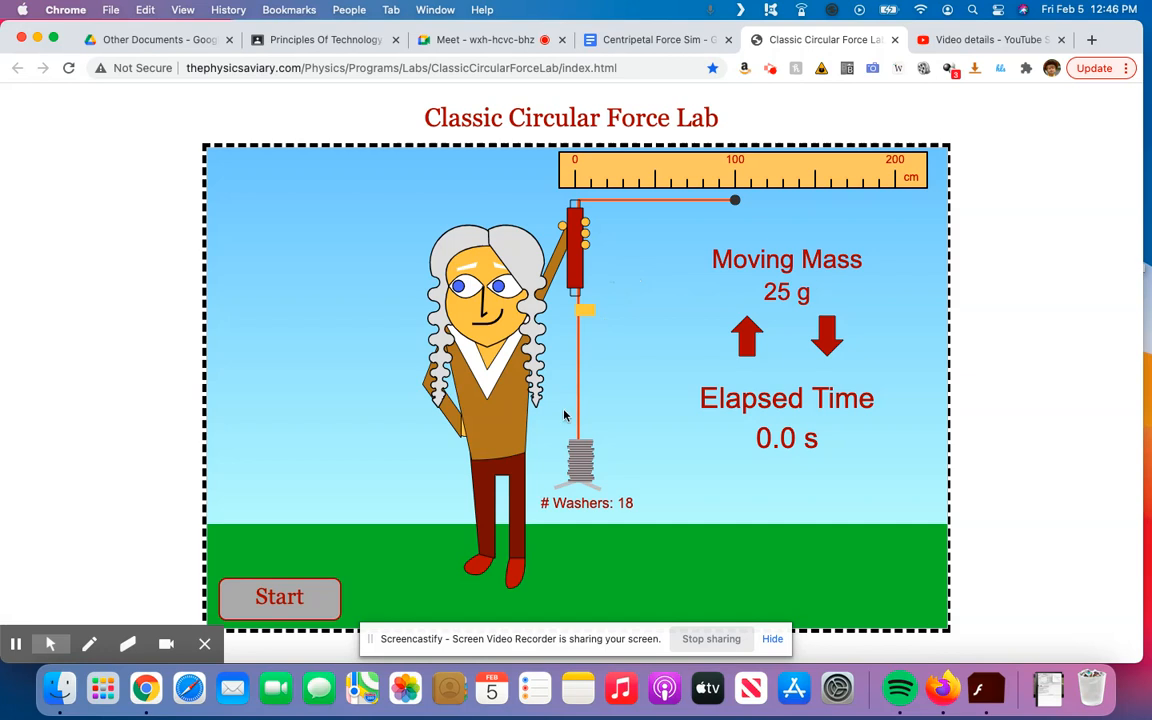
mouse_move(600, 424)
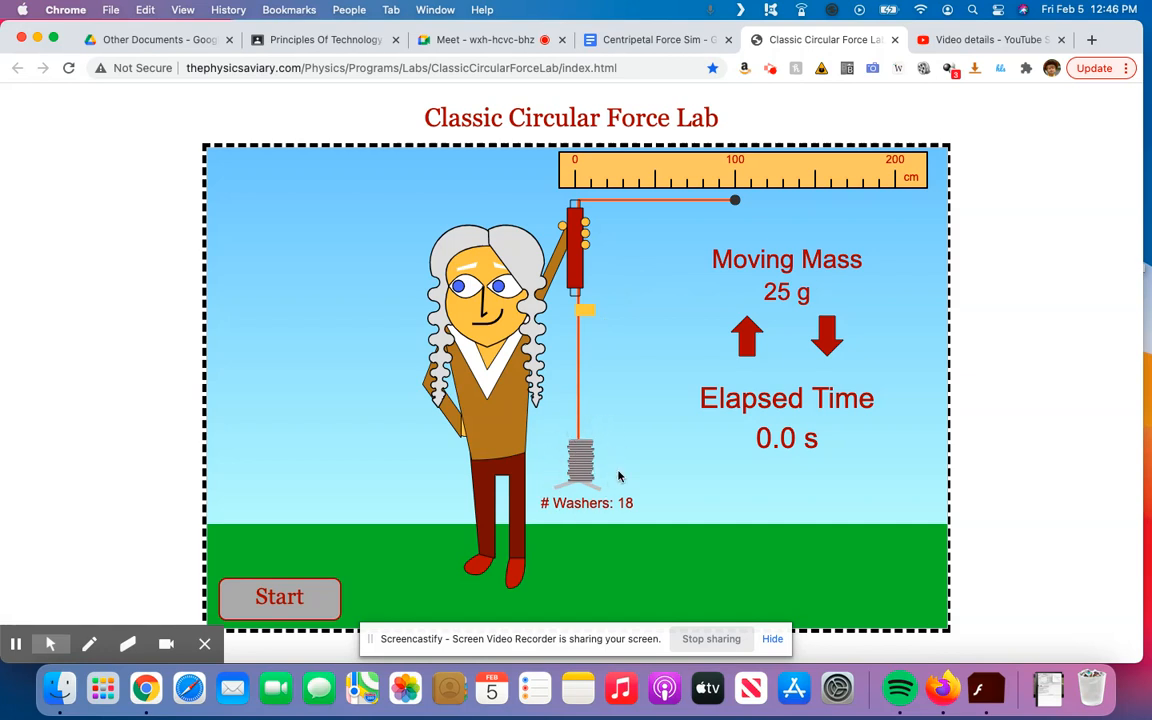
mouse_move(652, 476)
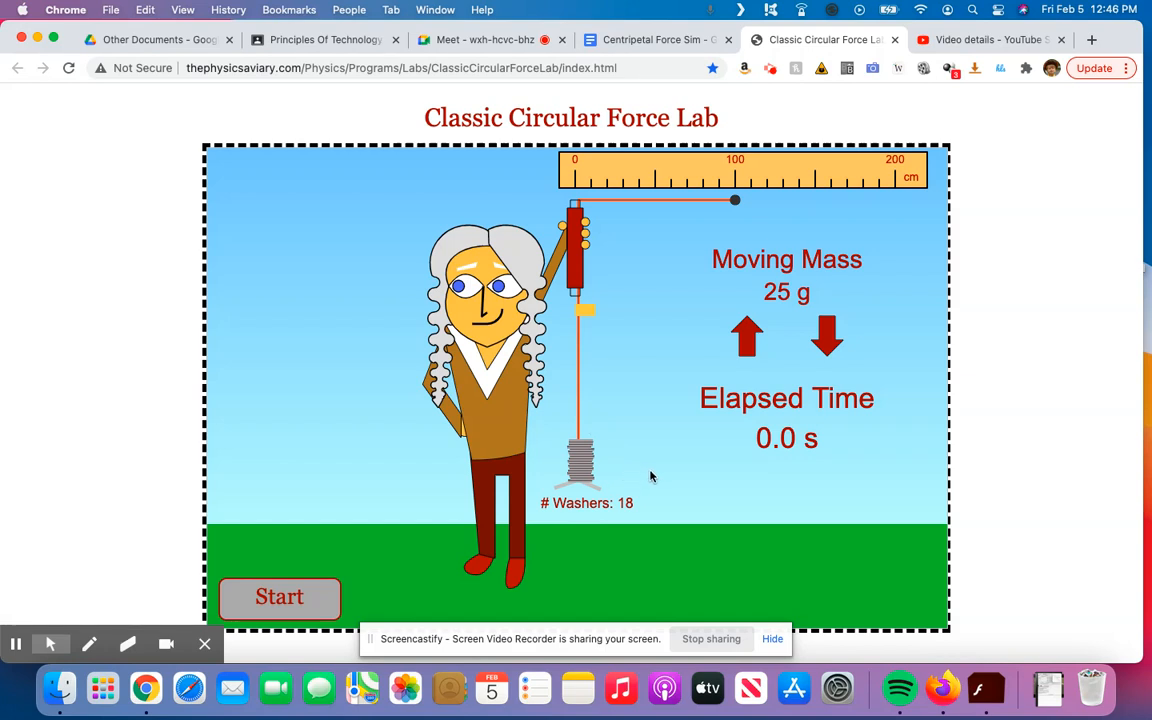
mouse_move(616, 472)
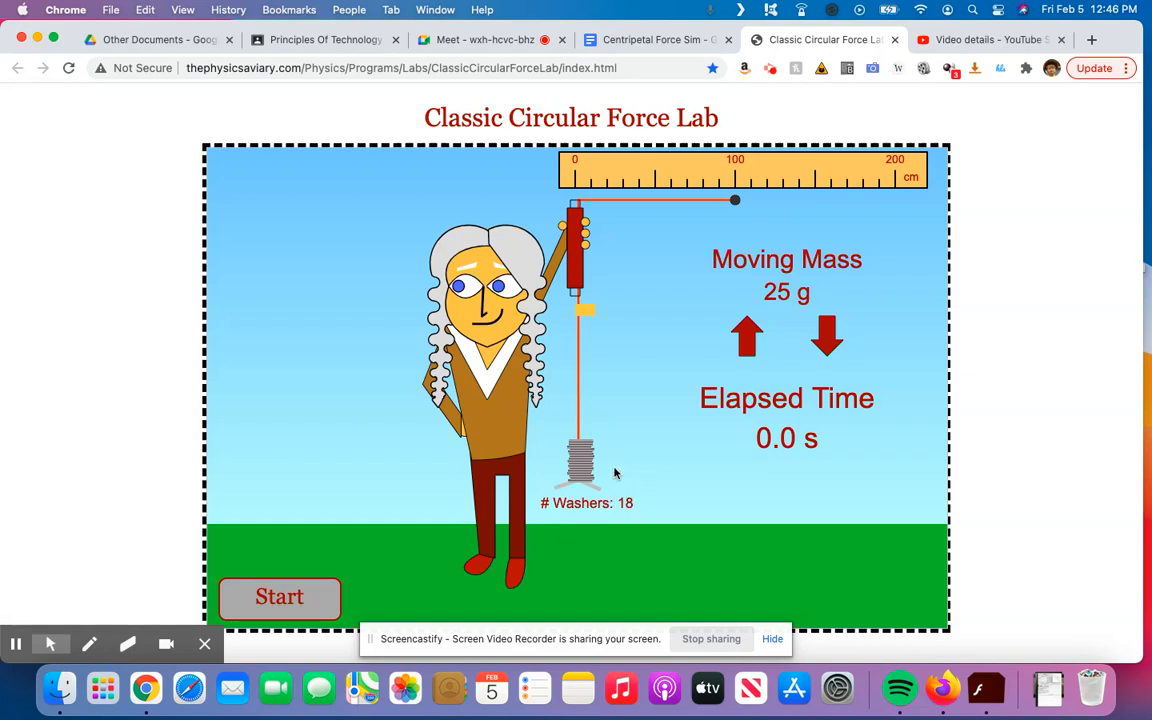
mouse_move(596, 468)
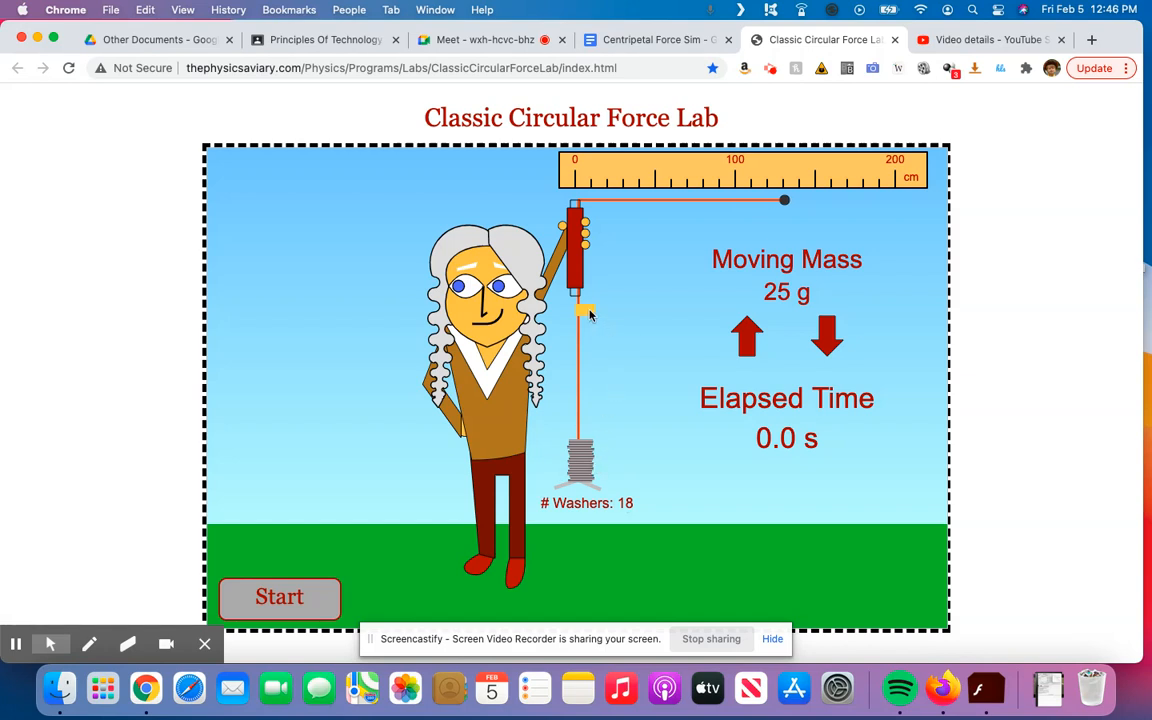
Drag the circling mass from about 100 cm toward the ruler's low end, then return to the write-up
left_click_drag(784, 200, 616, 200)
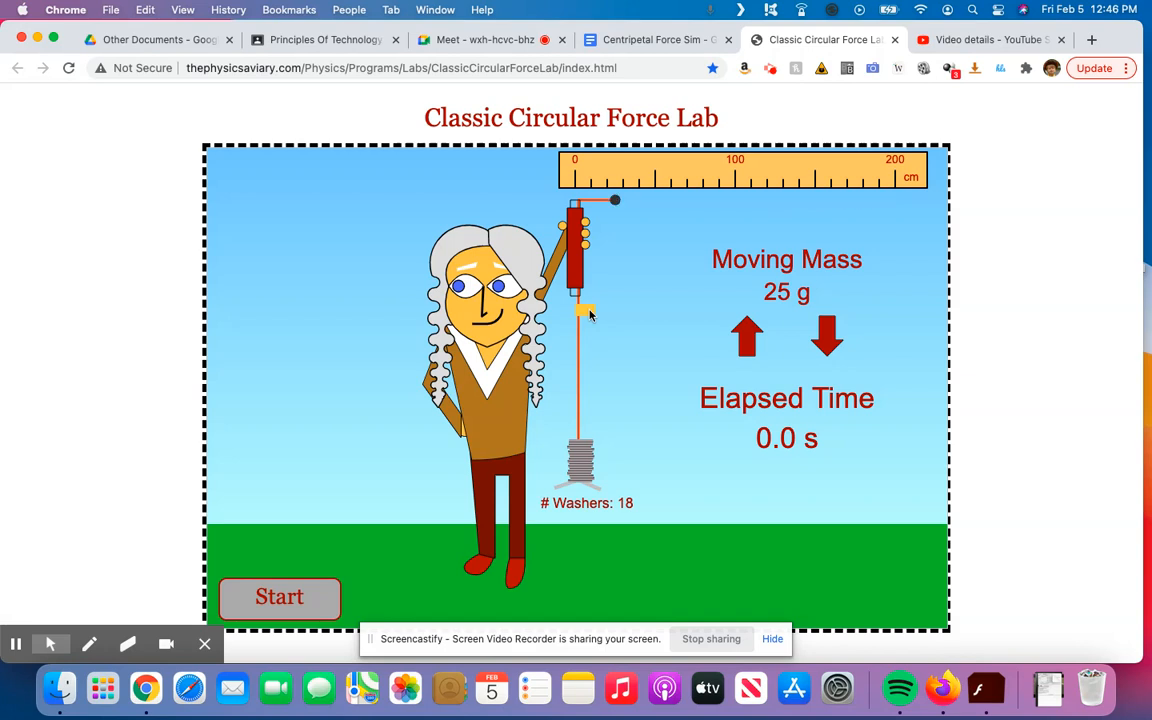
mouse_move(790, 290)
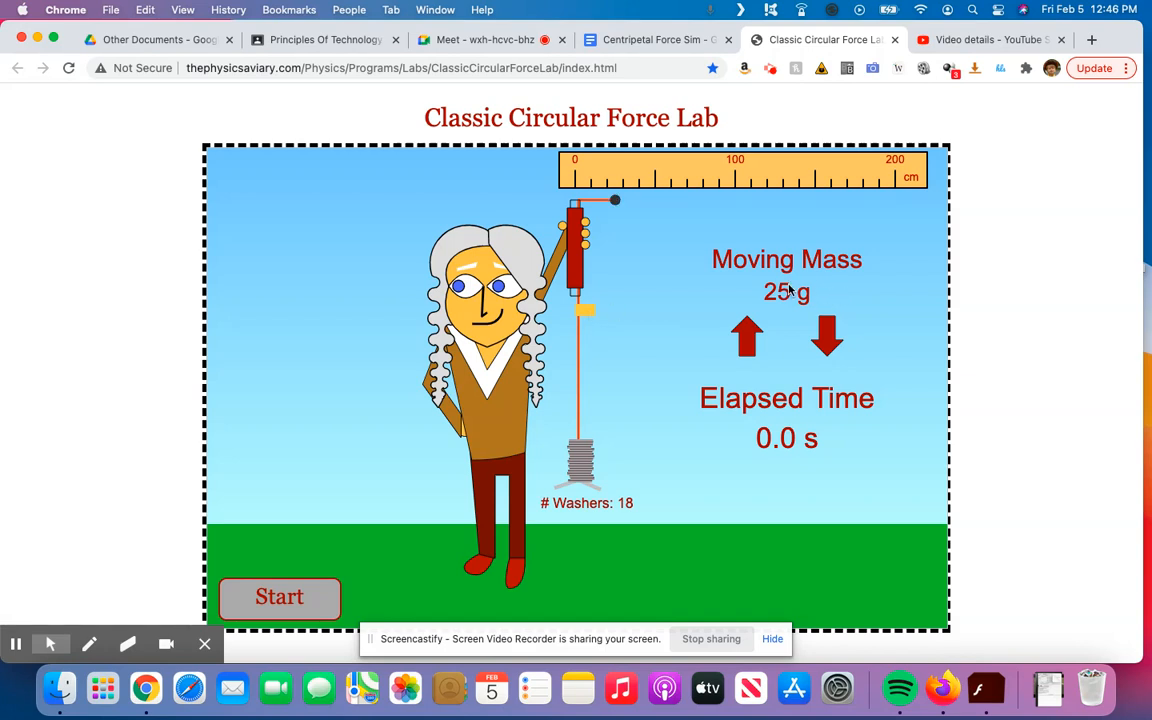
mouse_move(710, 228)
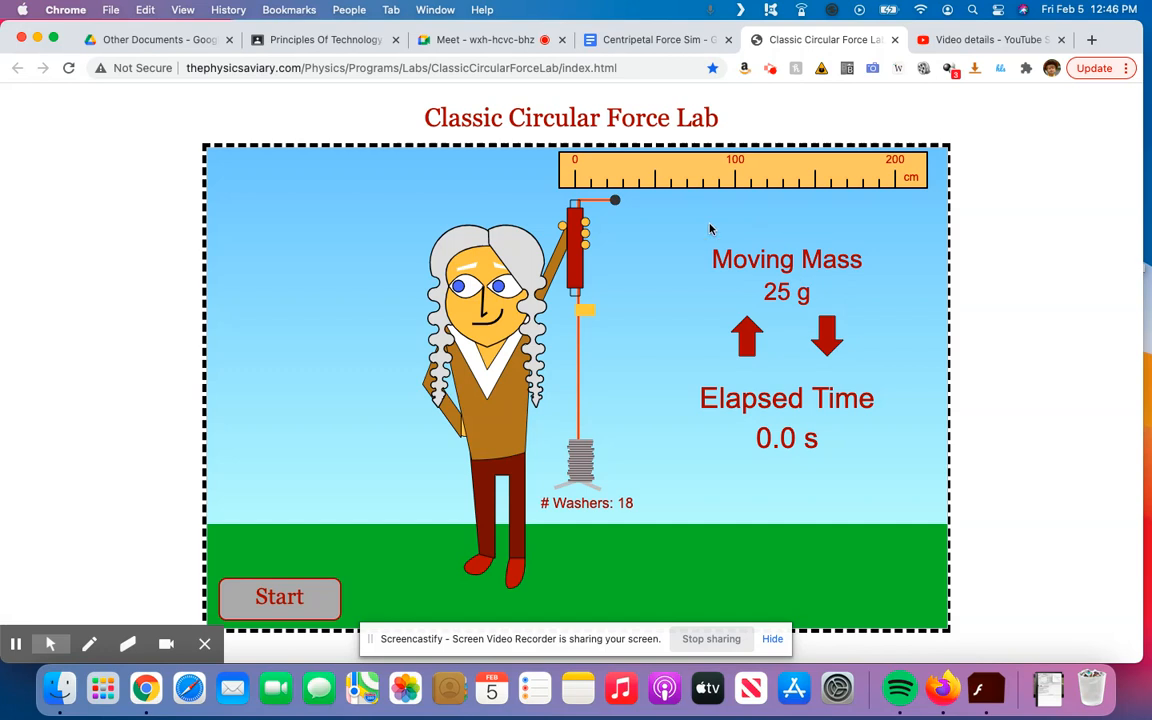
mouse_move(576, 196)
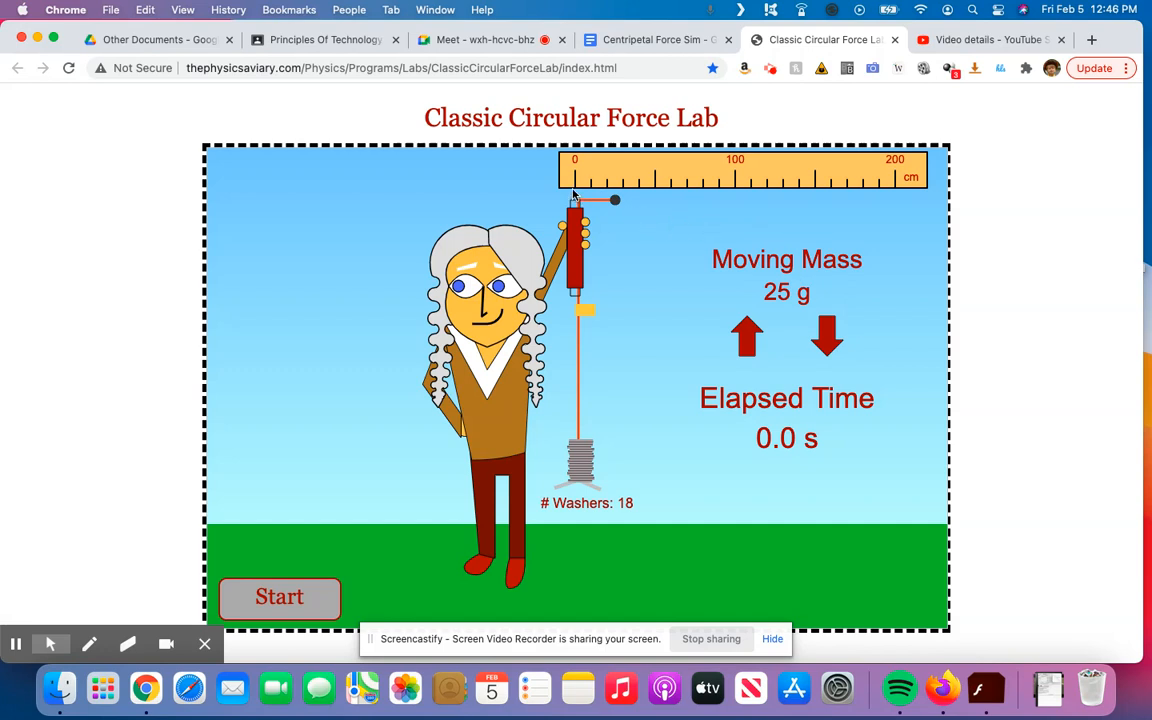
mouse_move(604, 198)
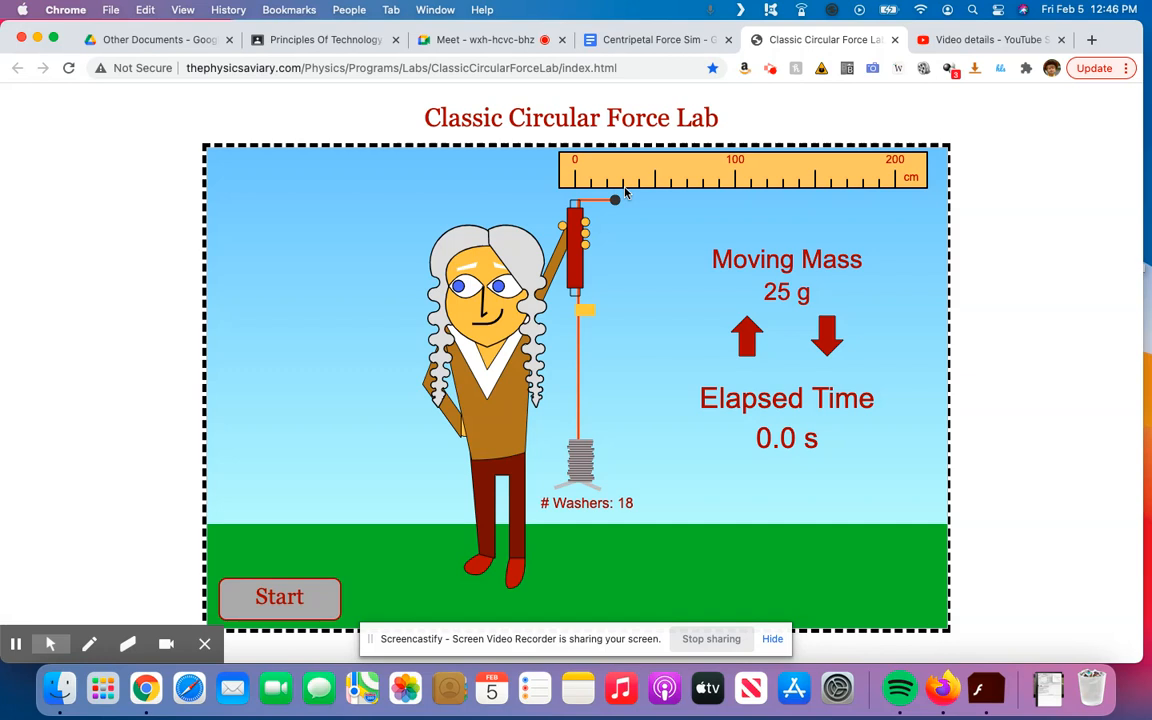
mouse_move(620, 198)
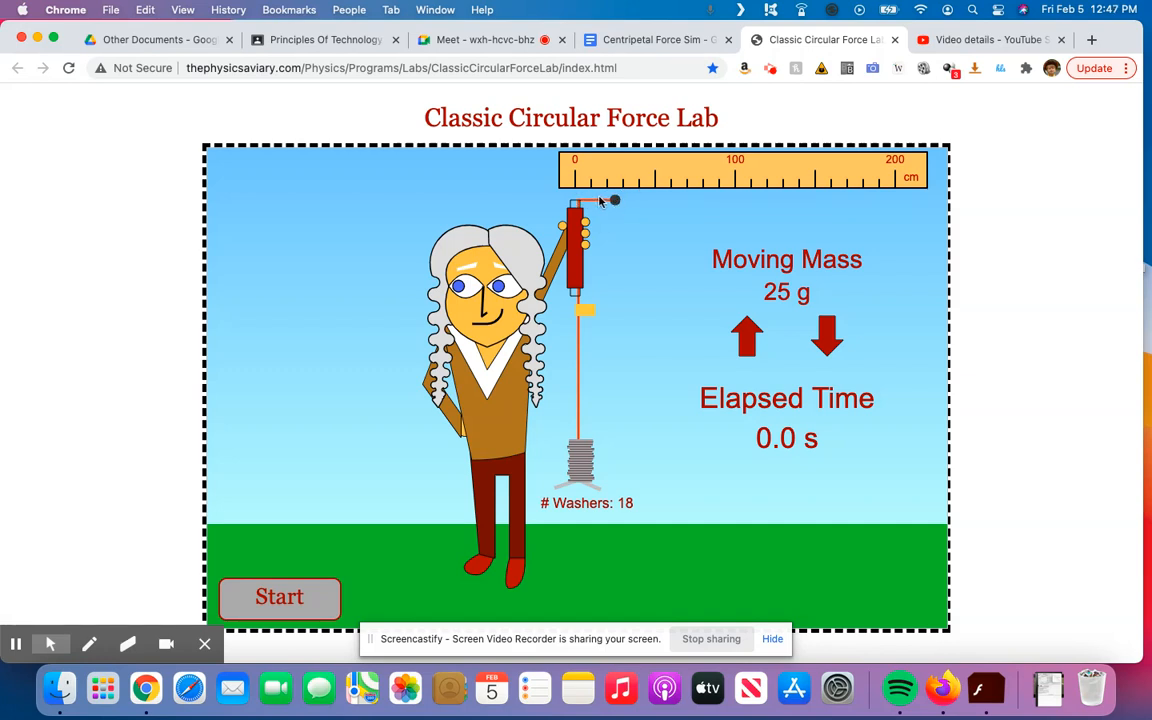
left_click(650, 40)
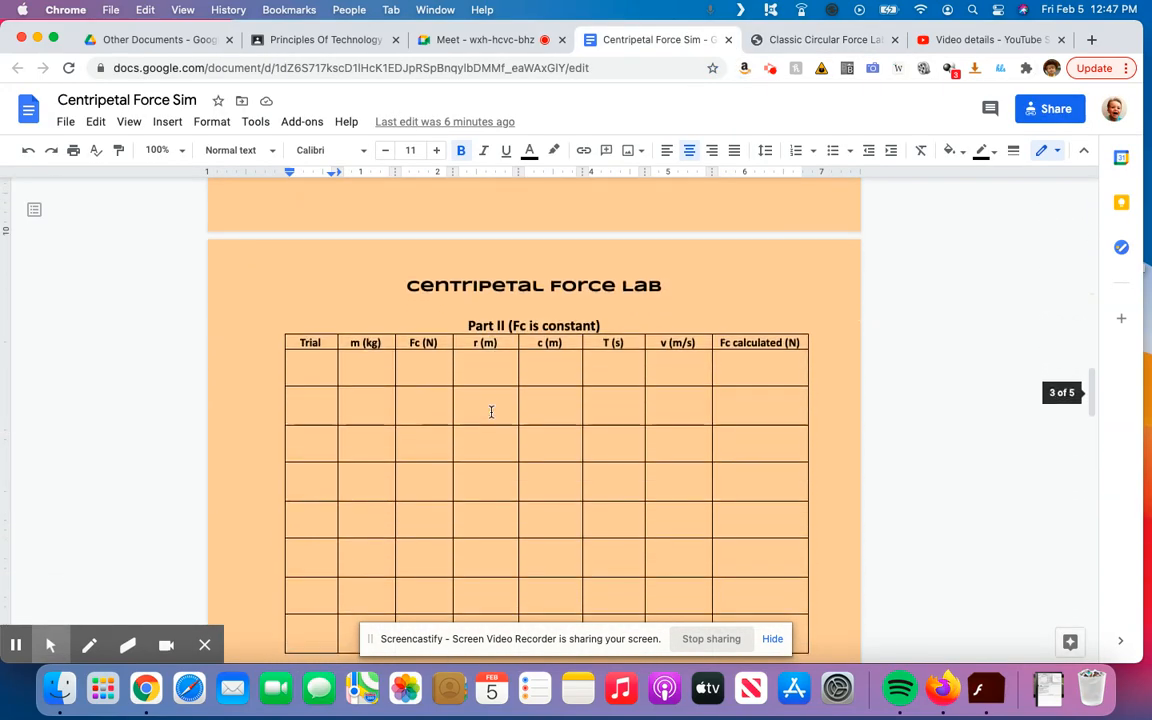
Number the trial and enter 0.025 kg as the mass for trials 1 and 2
scroll("down", 3)
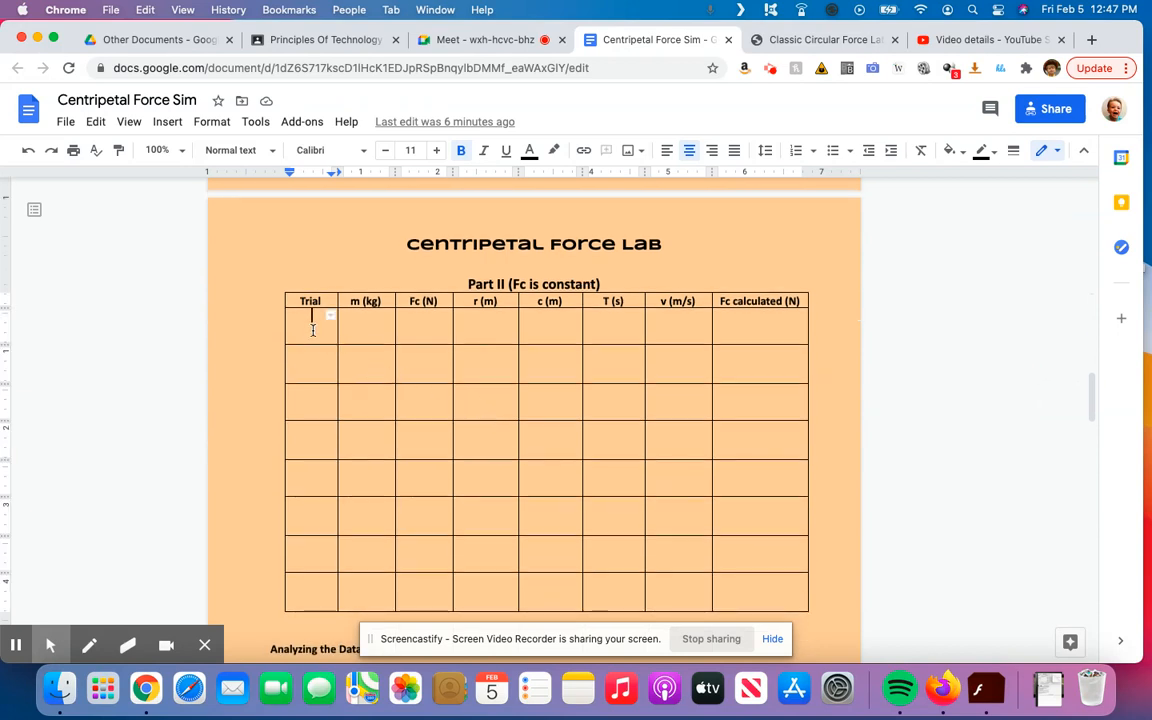
type("1")
left_click(312, 402)
type("3")
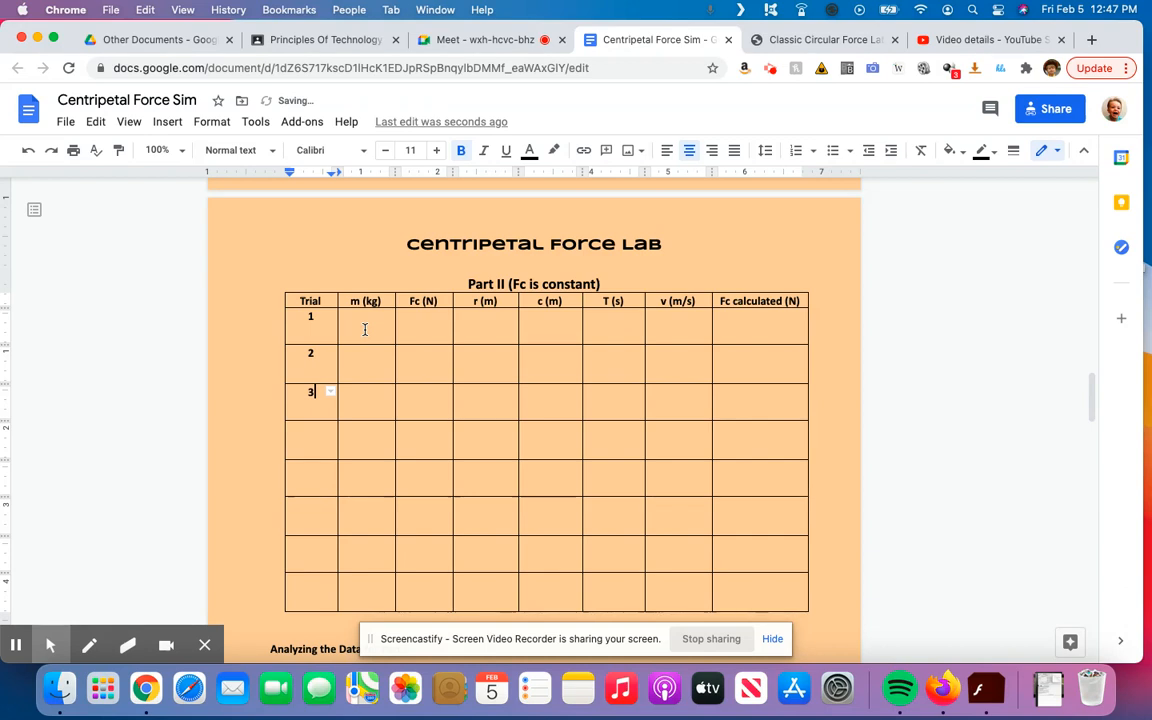
type("0")
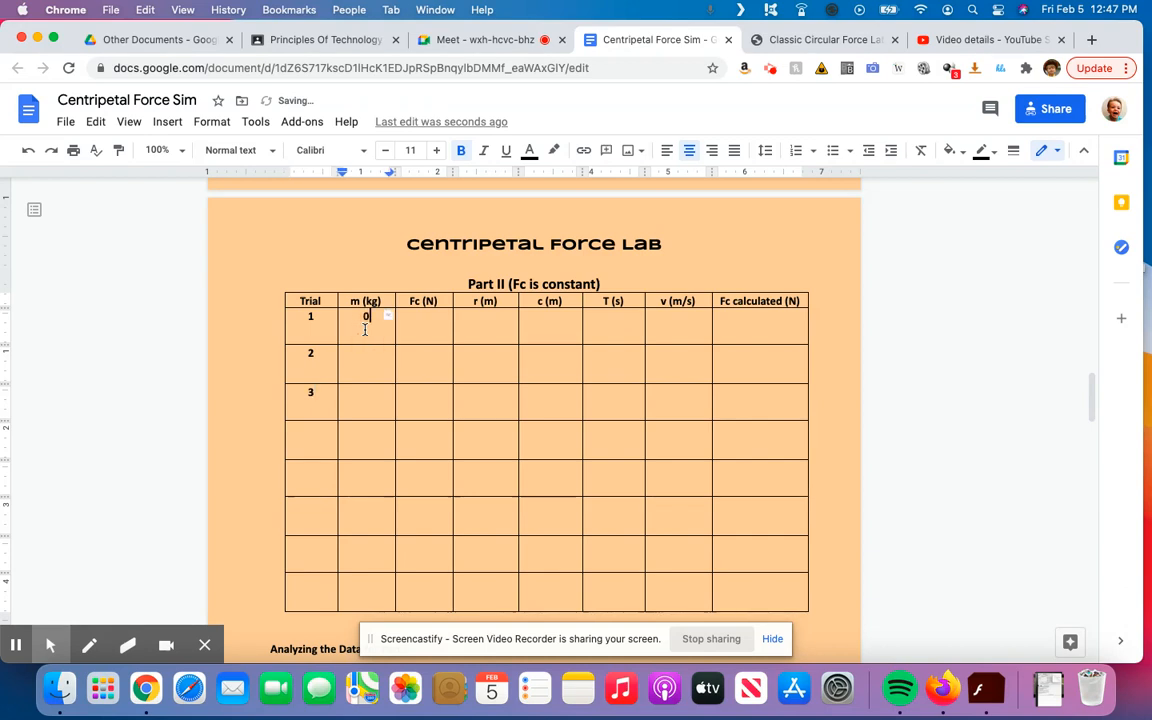
type(".025")
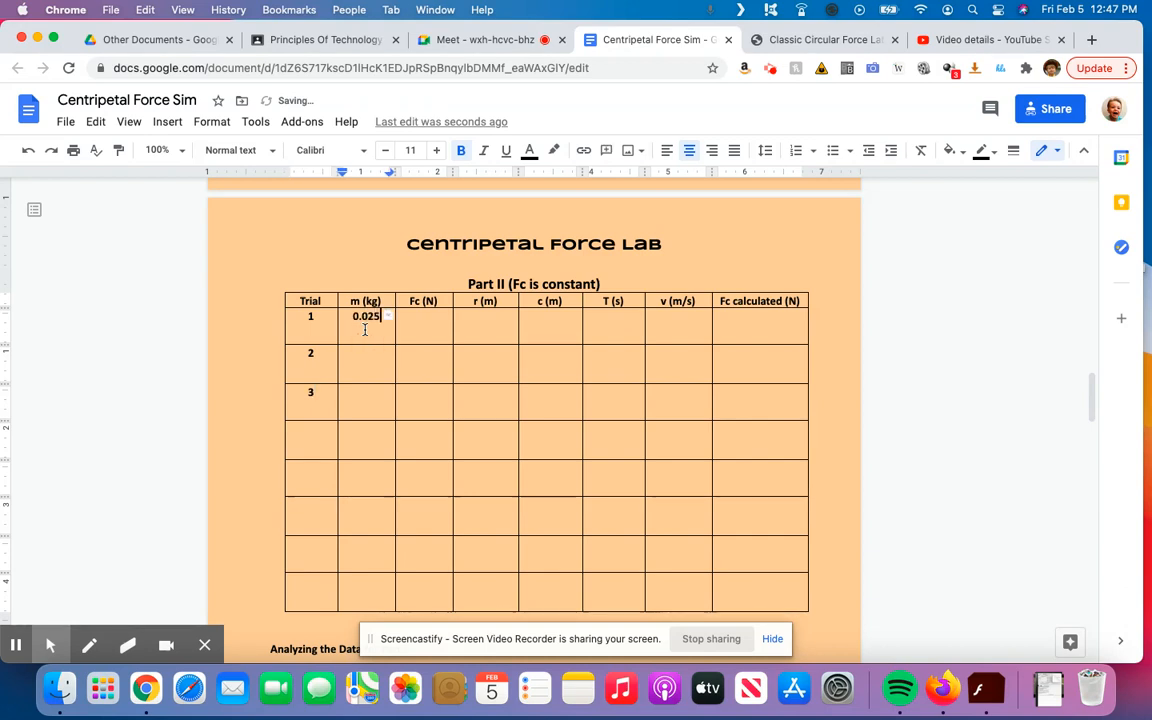
type("0.025")
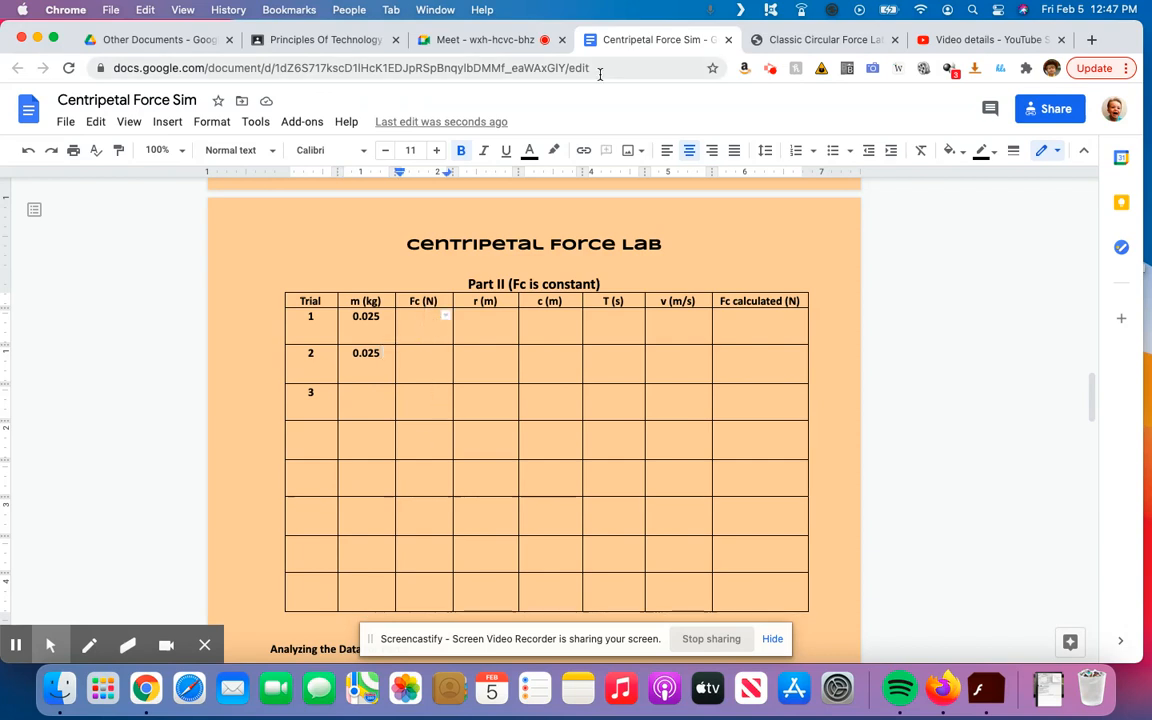
Switch to the simulation showing the 25 g mass with 18 washers
left_click(820, 40)
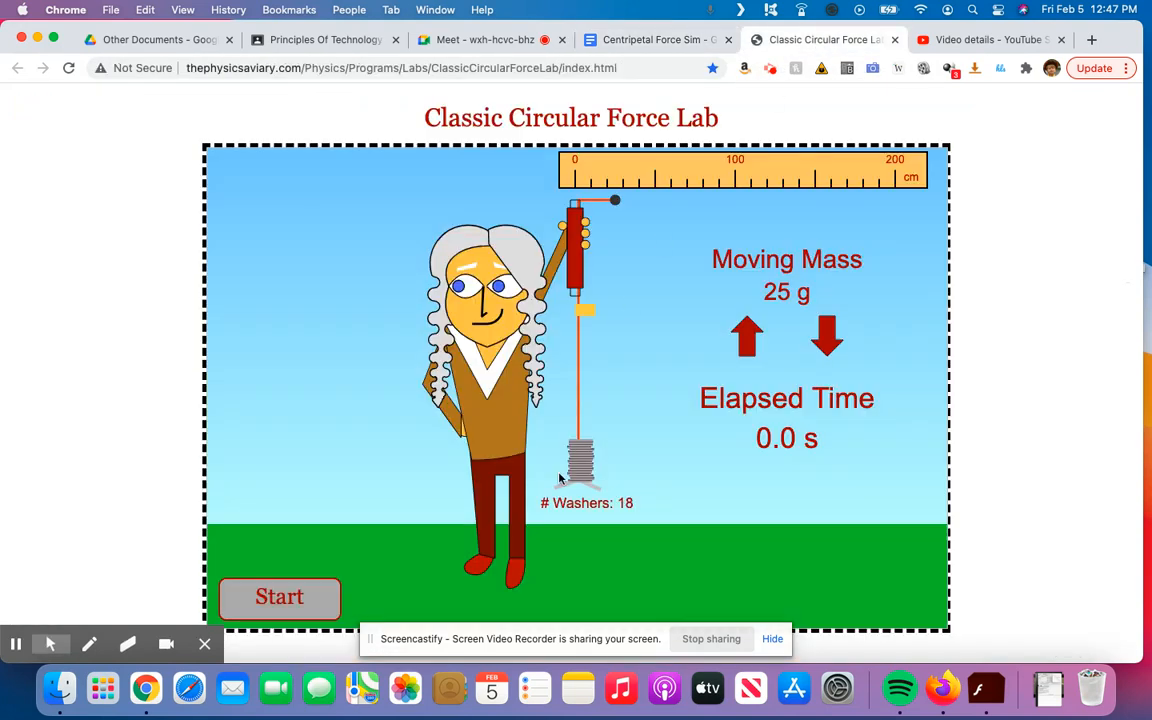
mouse_move(596, 436)
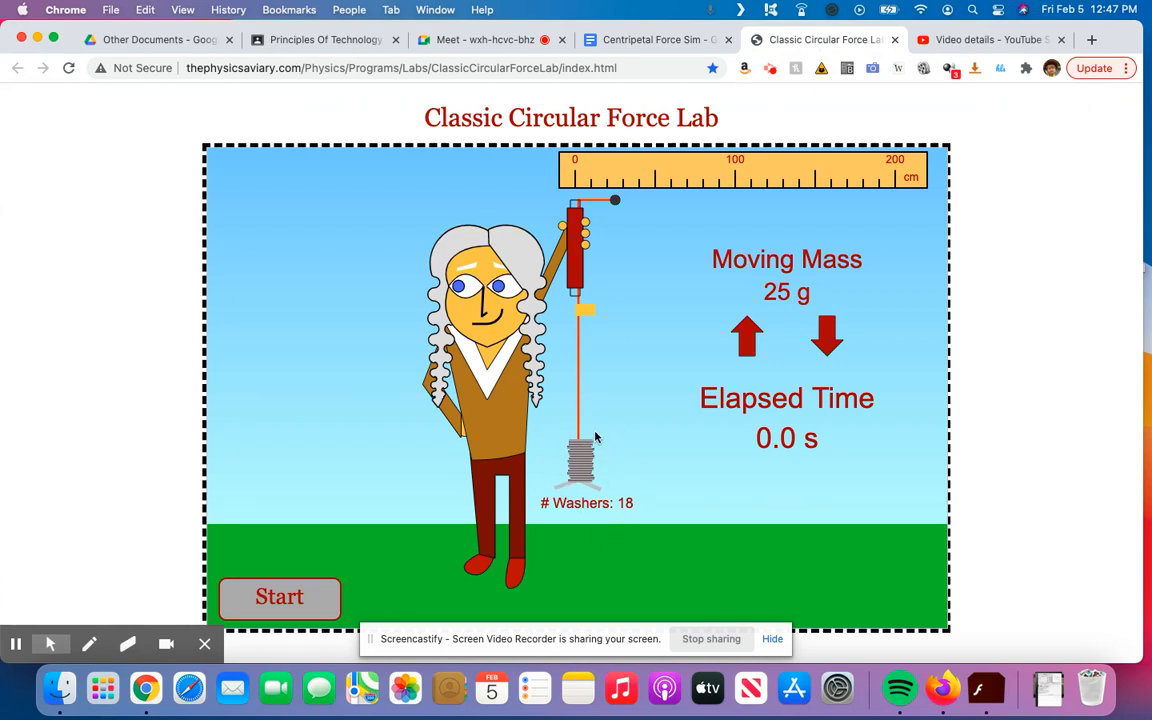
mouse_move(628, 464)
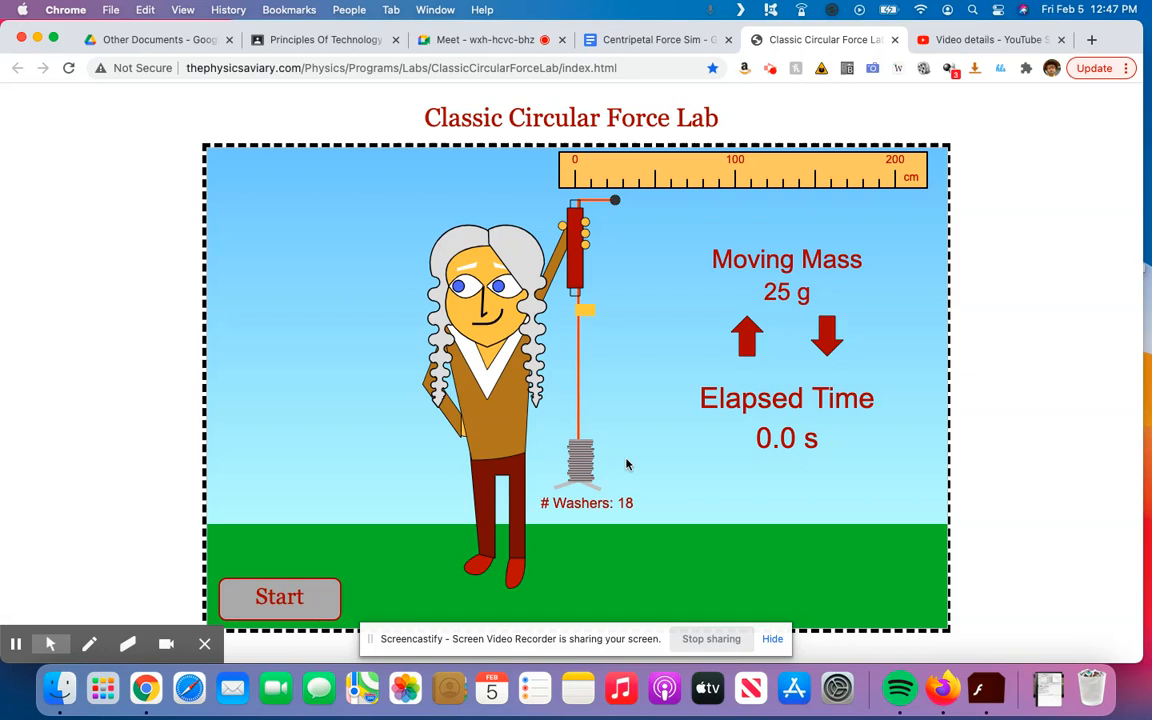
mouse_move(612, 200)
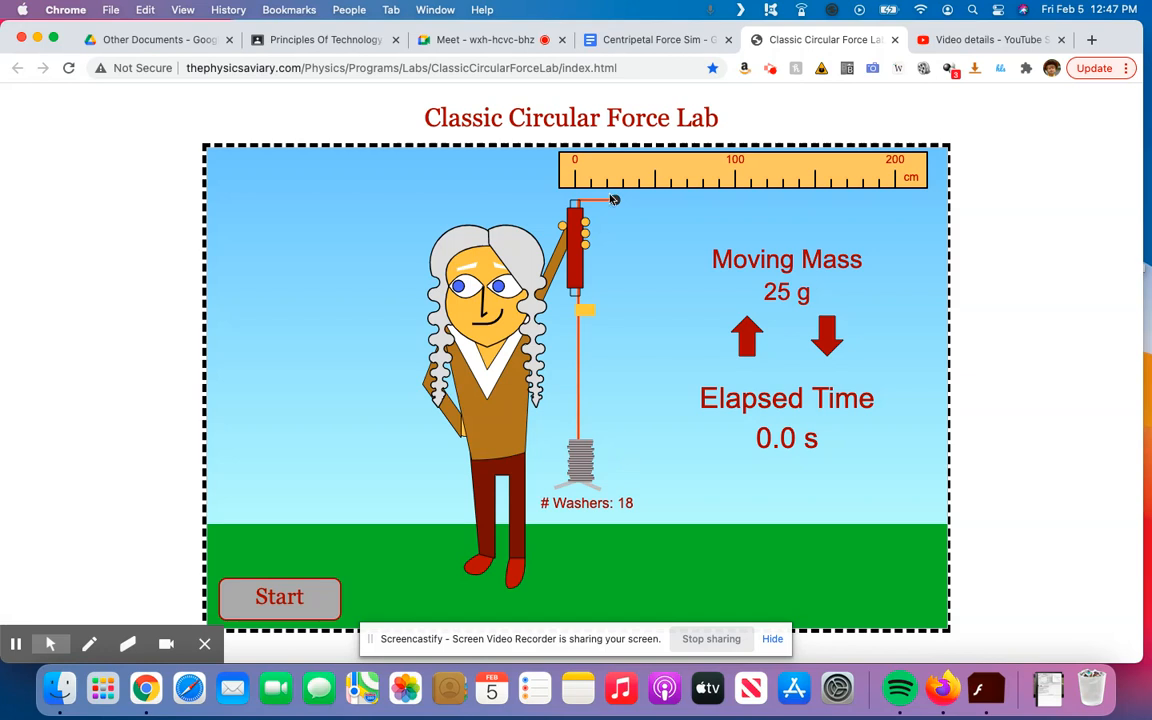
mouse_move(656, 40)
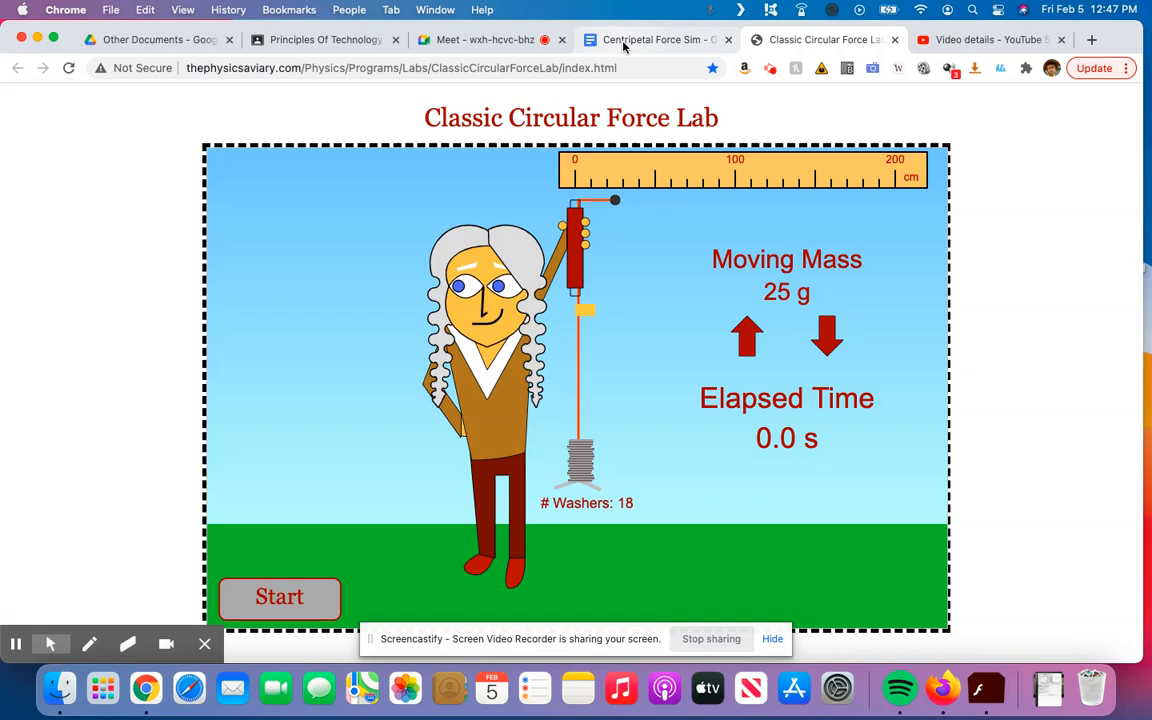
Return to the document and enter 1.764 N as the centripetal force for the trials
left_click(656, 40)
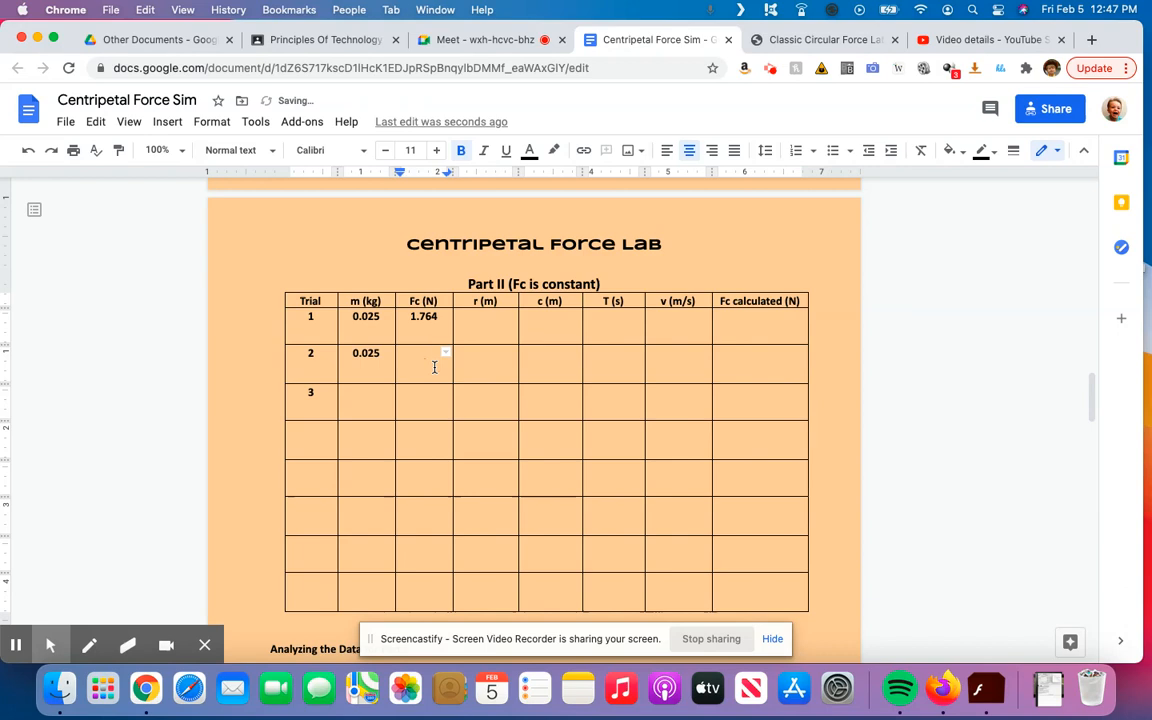
type("1.764")
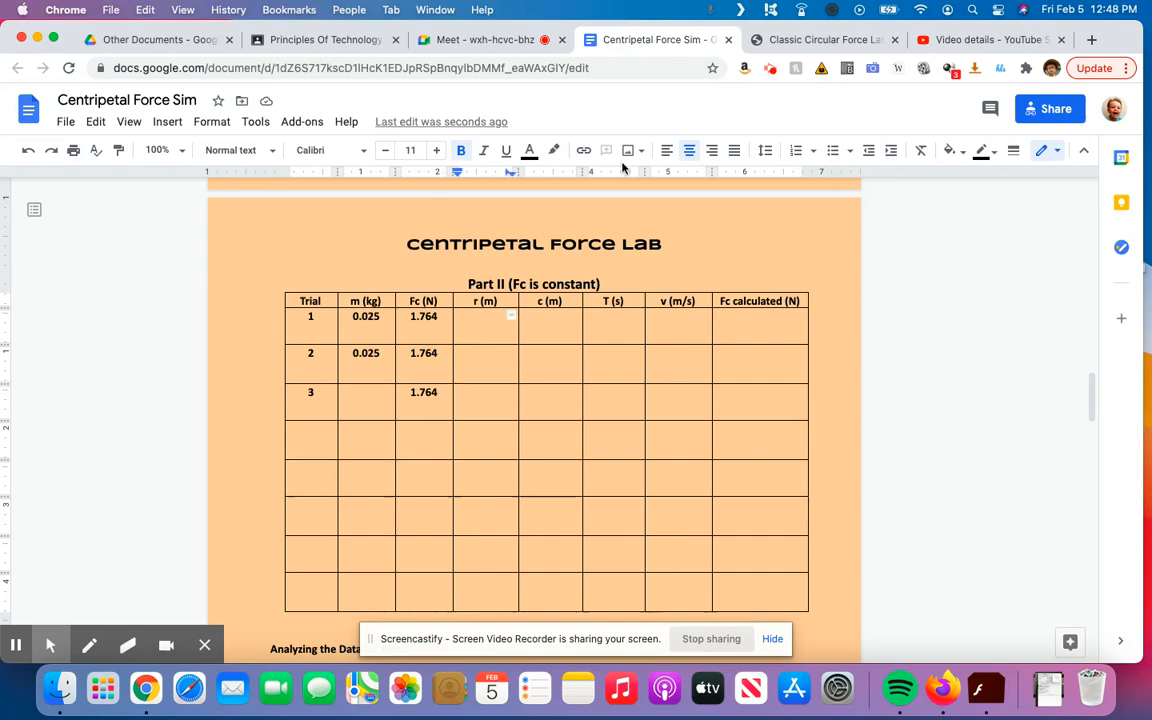
Enter trial 1's radius 0.25 m and circumference 1.57 m, then switch to the simulation for timing
left_click(820, 40)
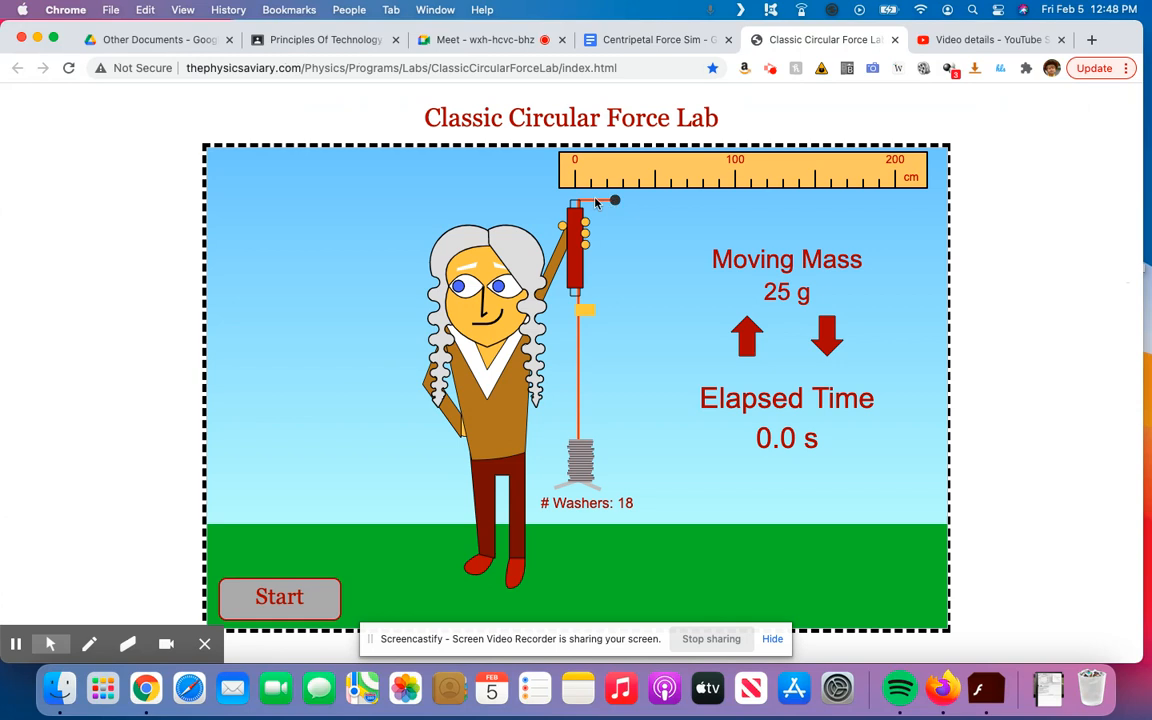
left_click(656, 40)
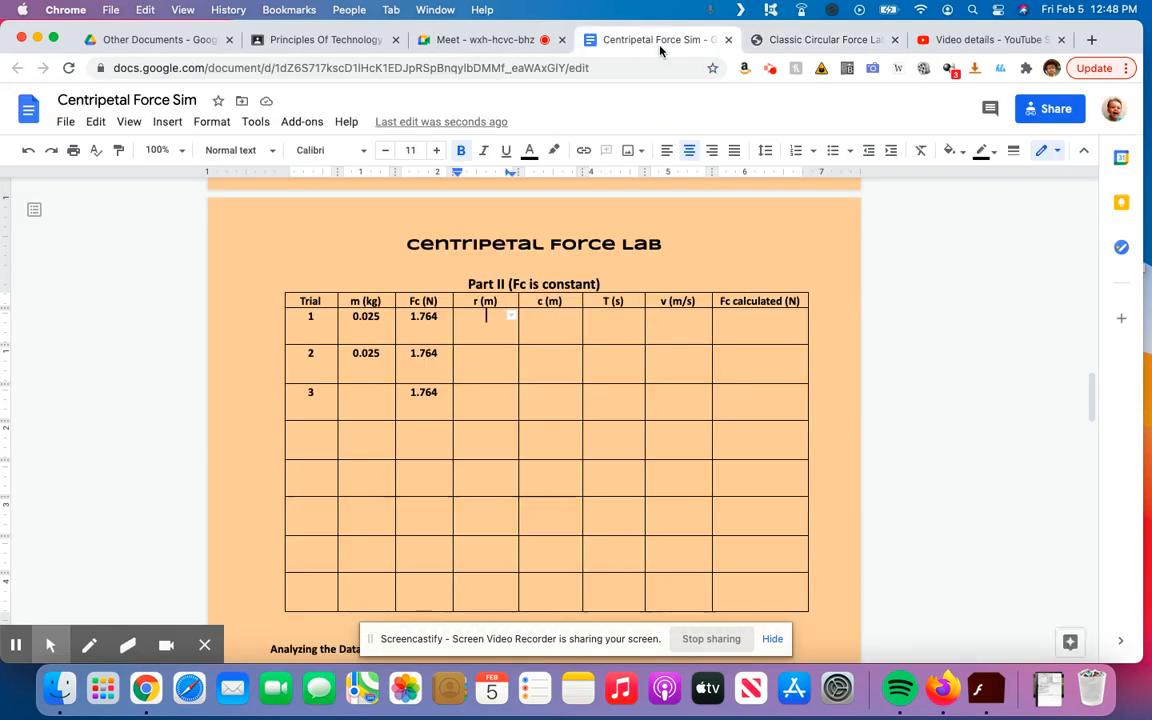
type("0.25")
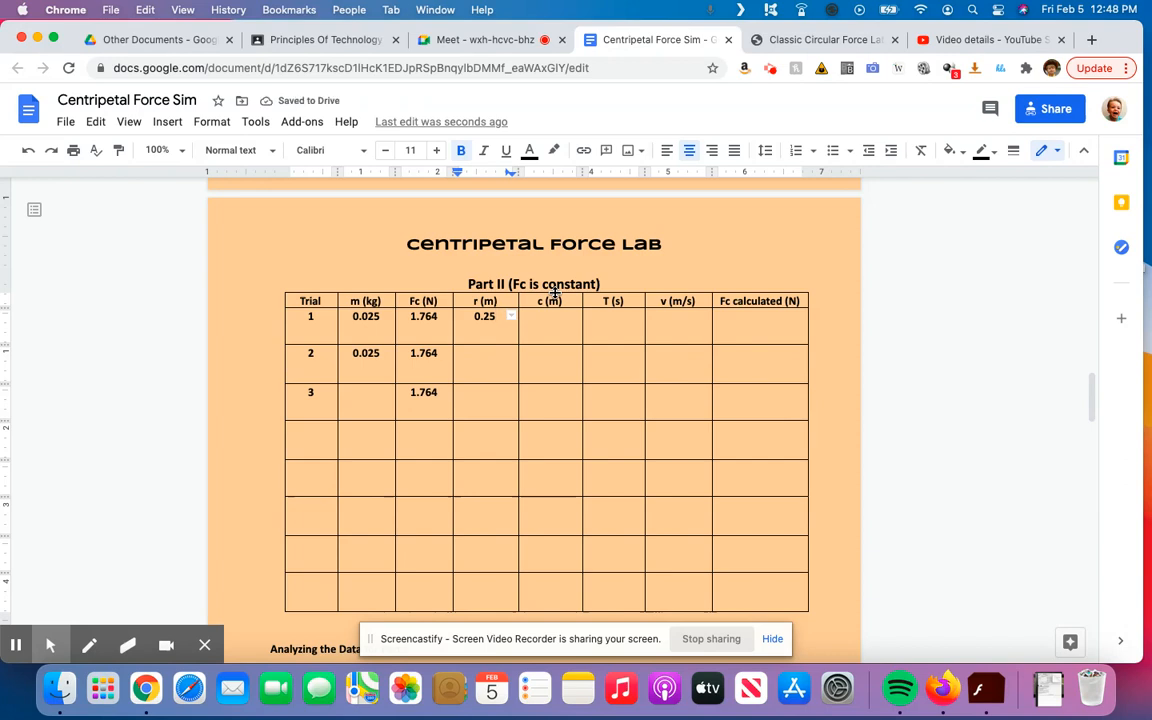
left_click(548, 316)
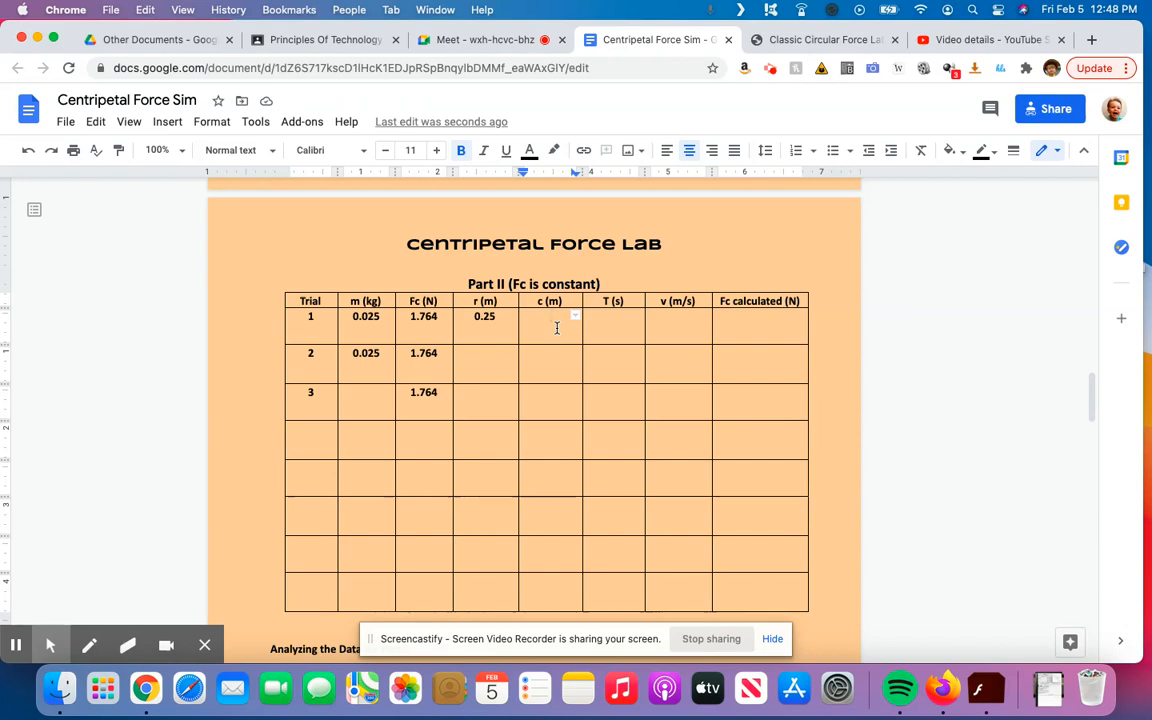
type("1.57")
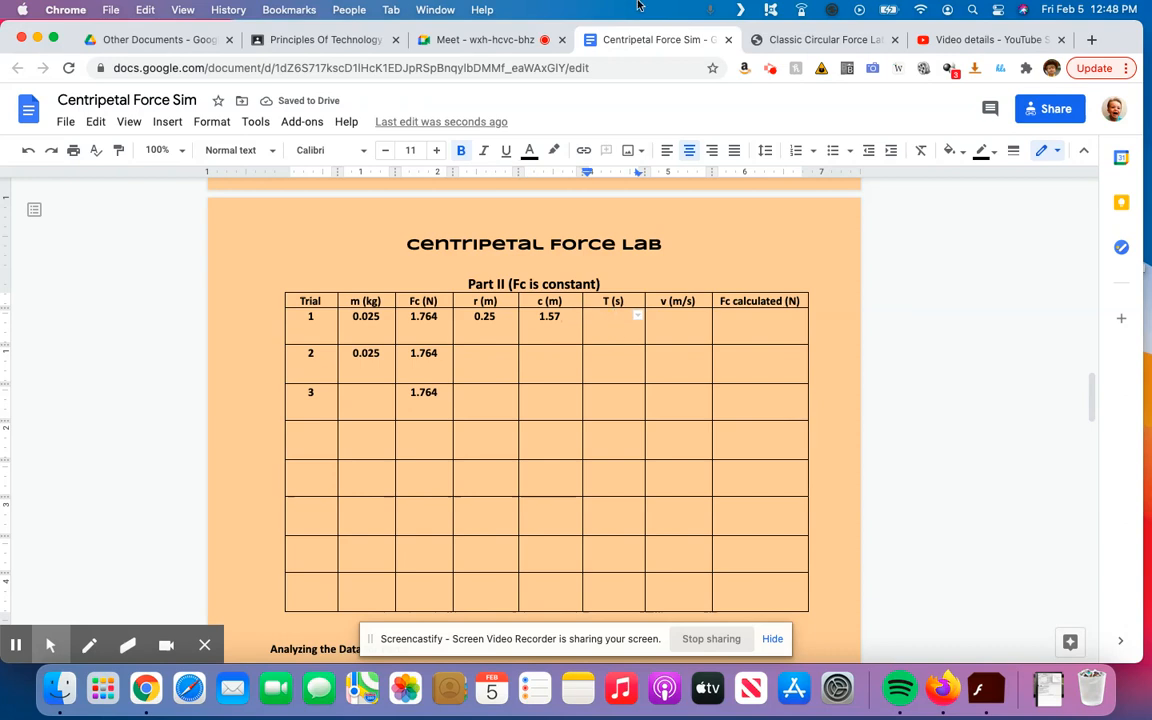
left_click(820, 40)
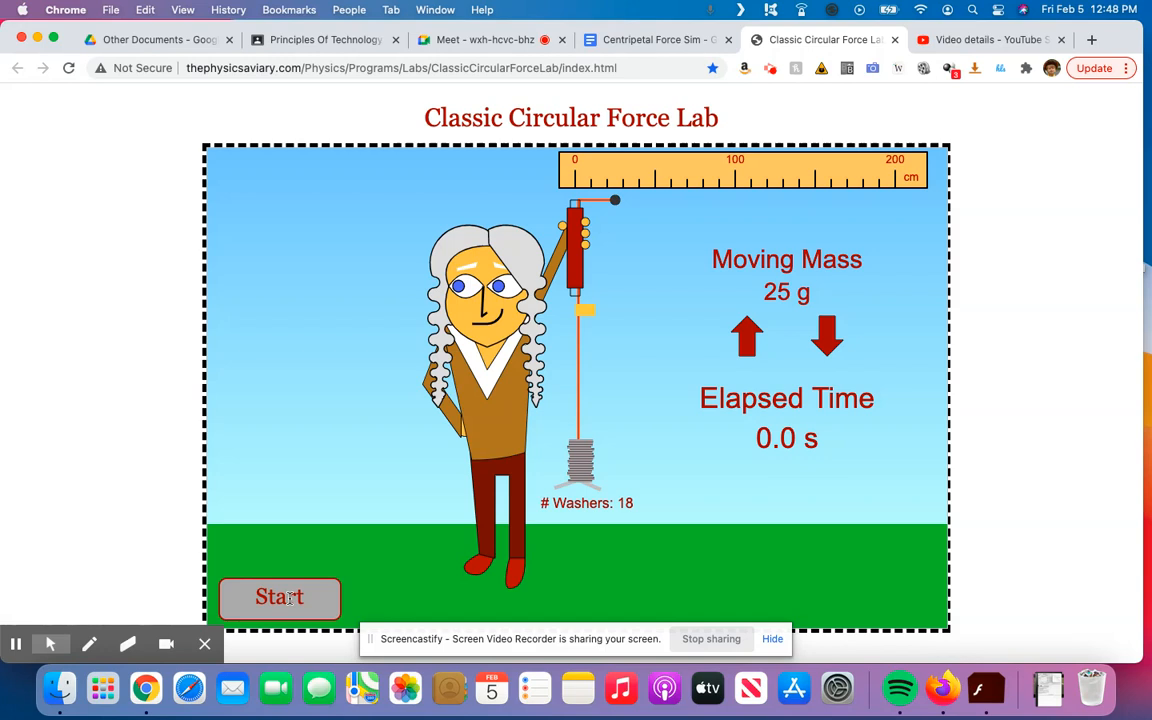
Start the circular motion run and pause it at 11.3 s elapsed
left_click(280, 596)
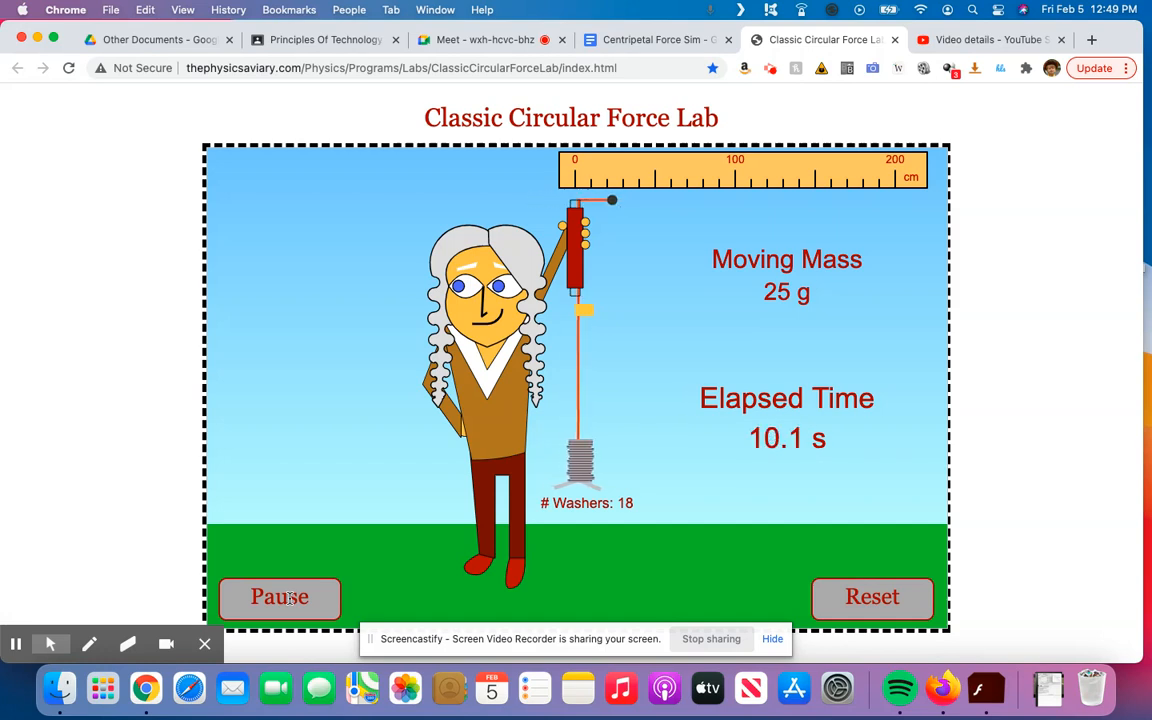
left_click(280, 596)
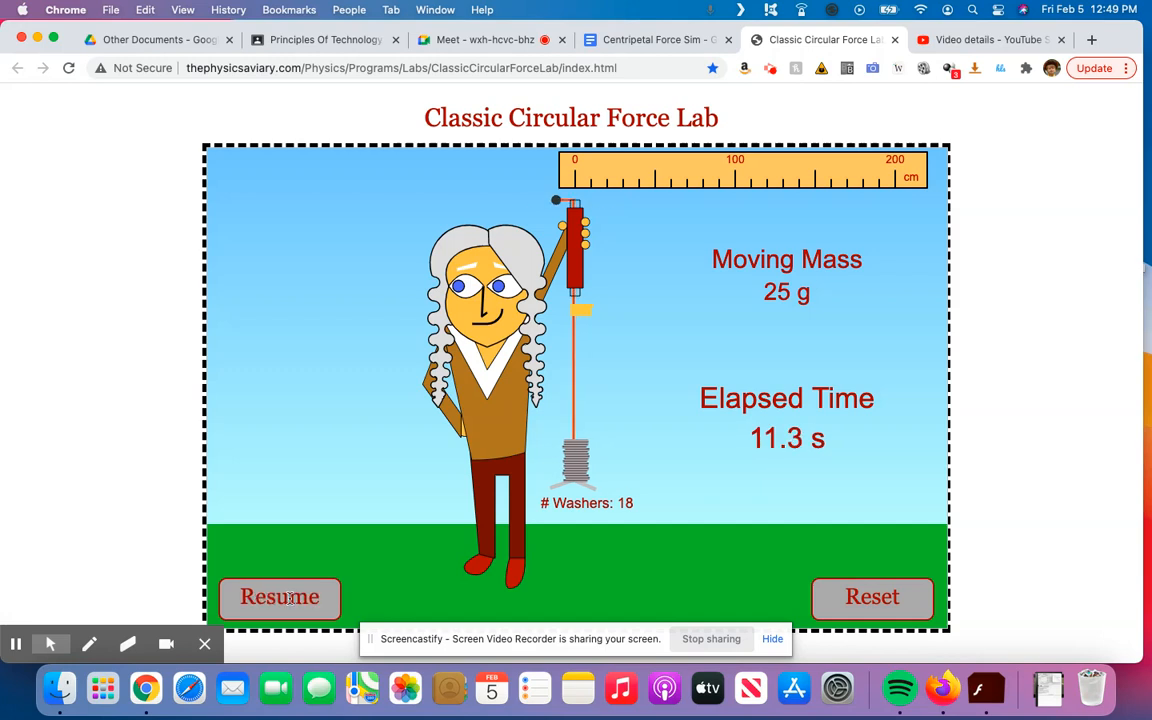
mouse_move(616, 196)
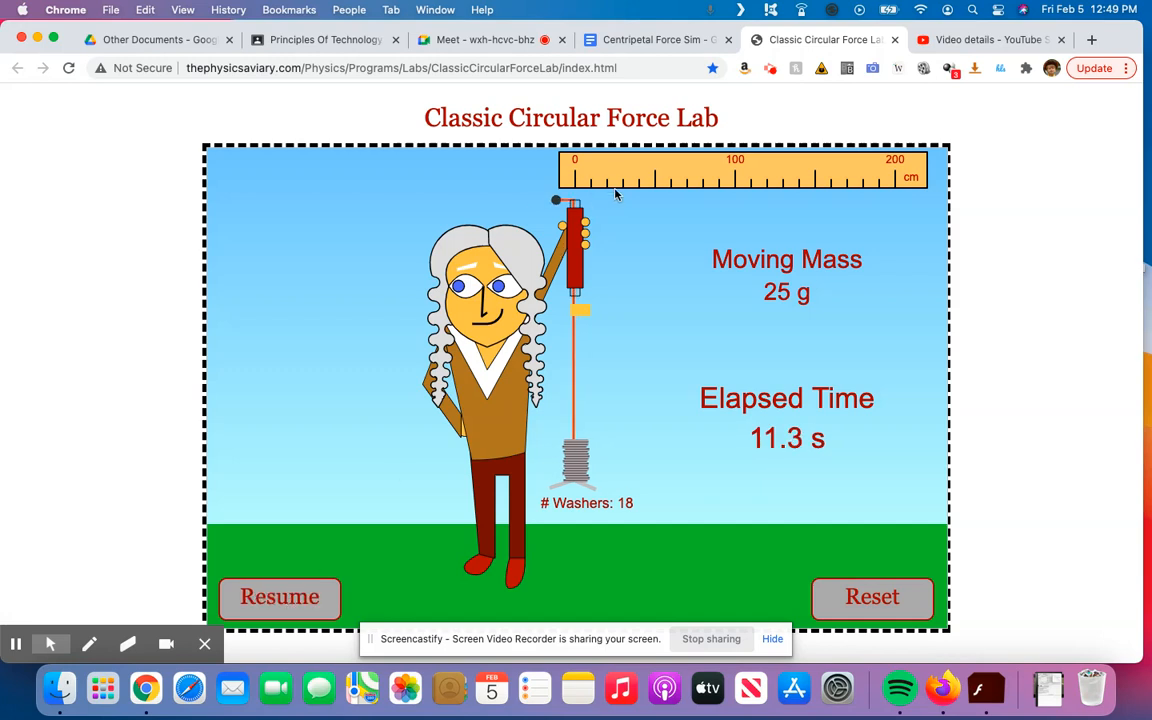
mouse_move(616, 206)
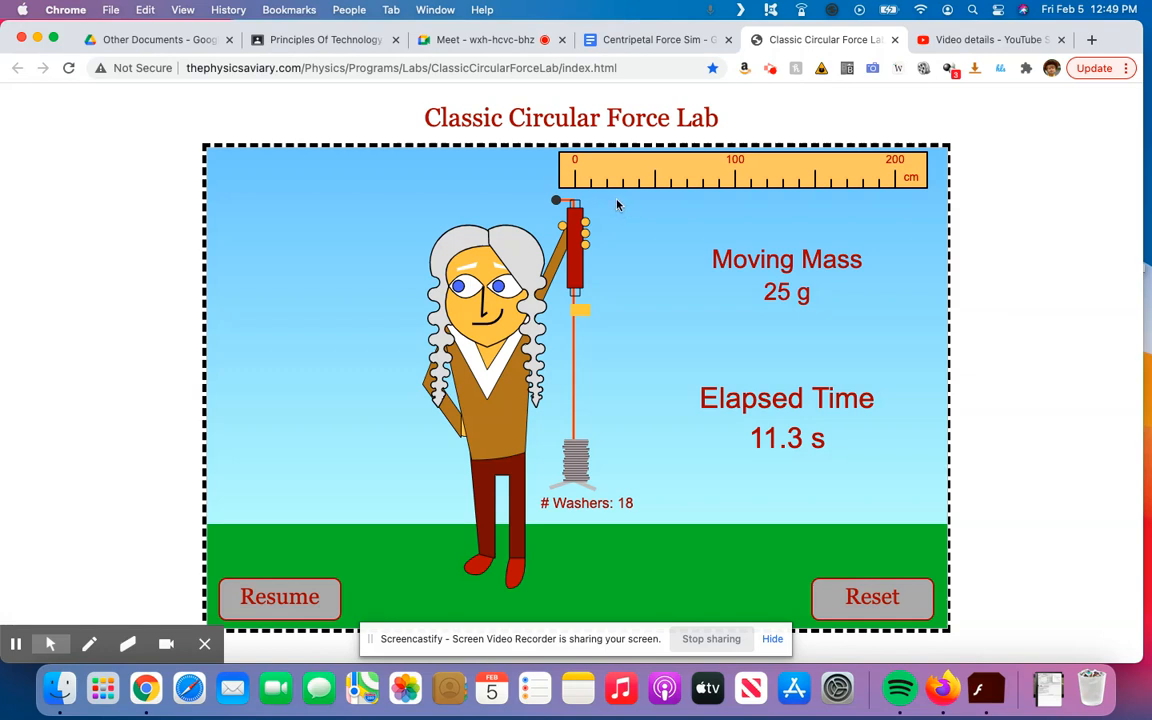
mouse_move(762, 452)
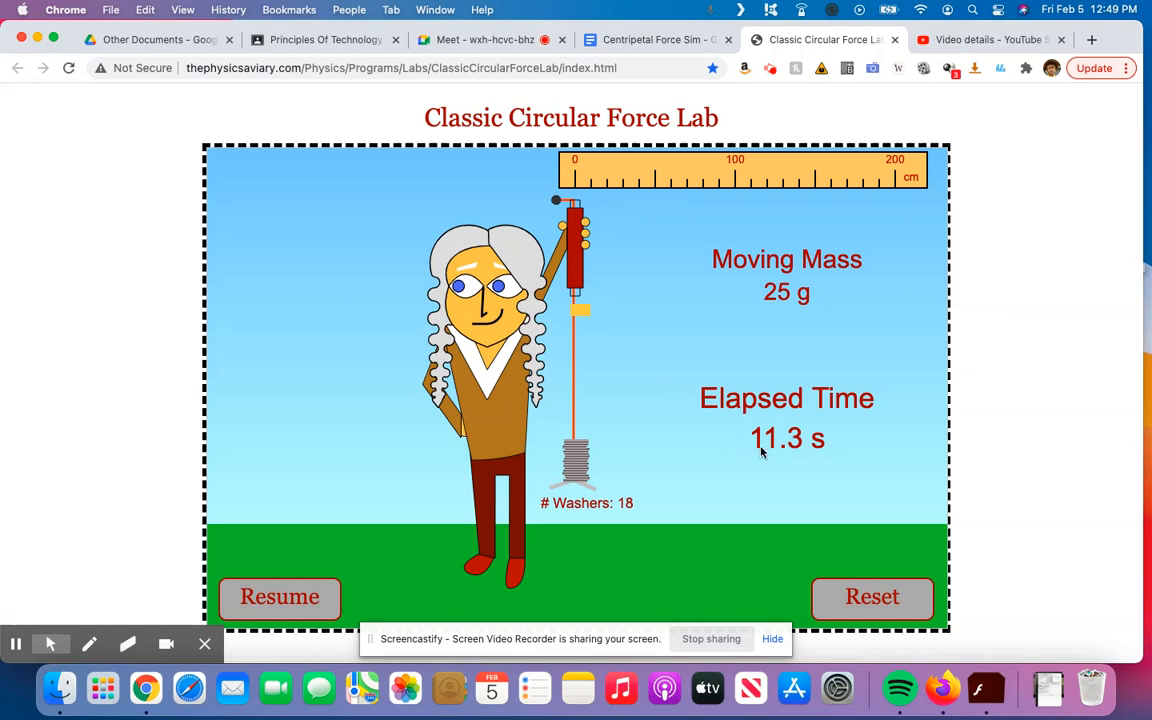
mouse_move(776, 424)
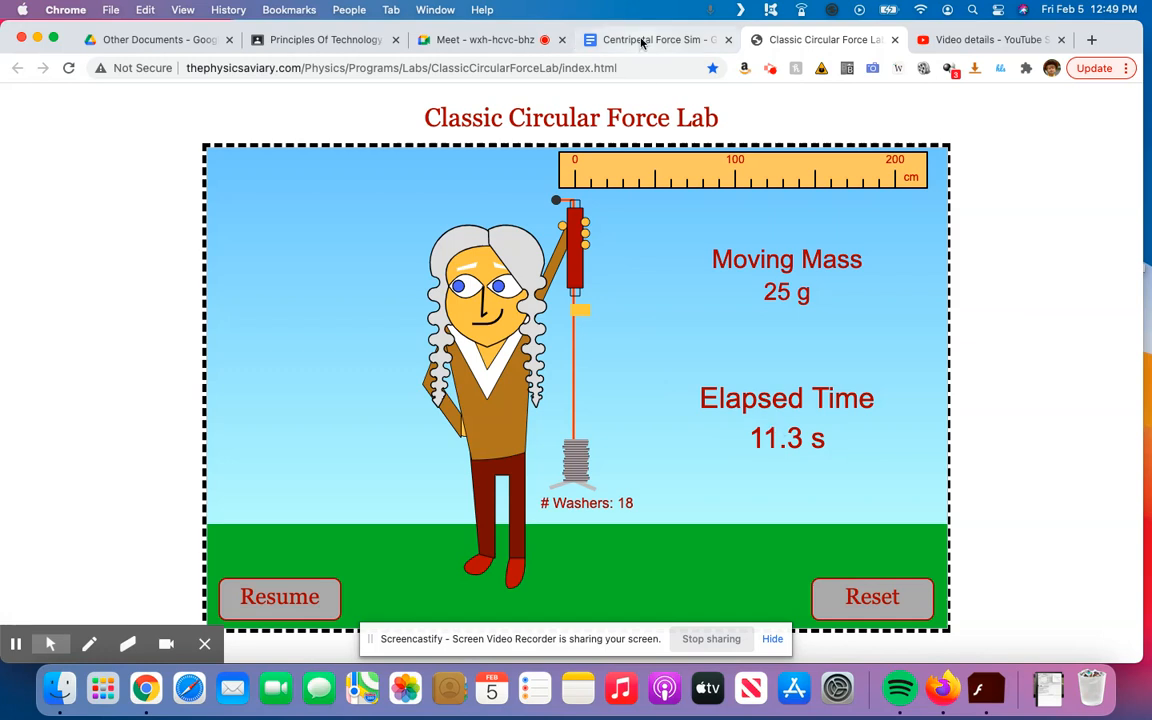
Switch between the paused simulation and the document, ending on the Part II table
left_click(656, 40)
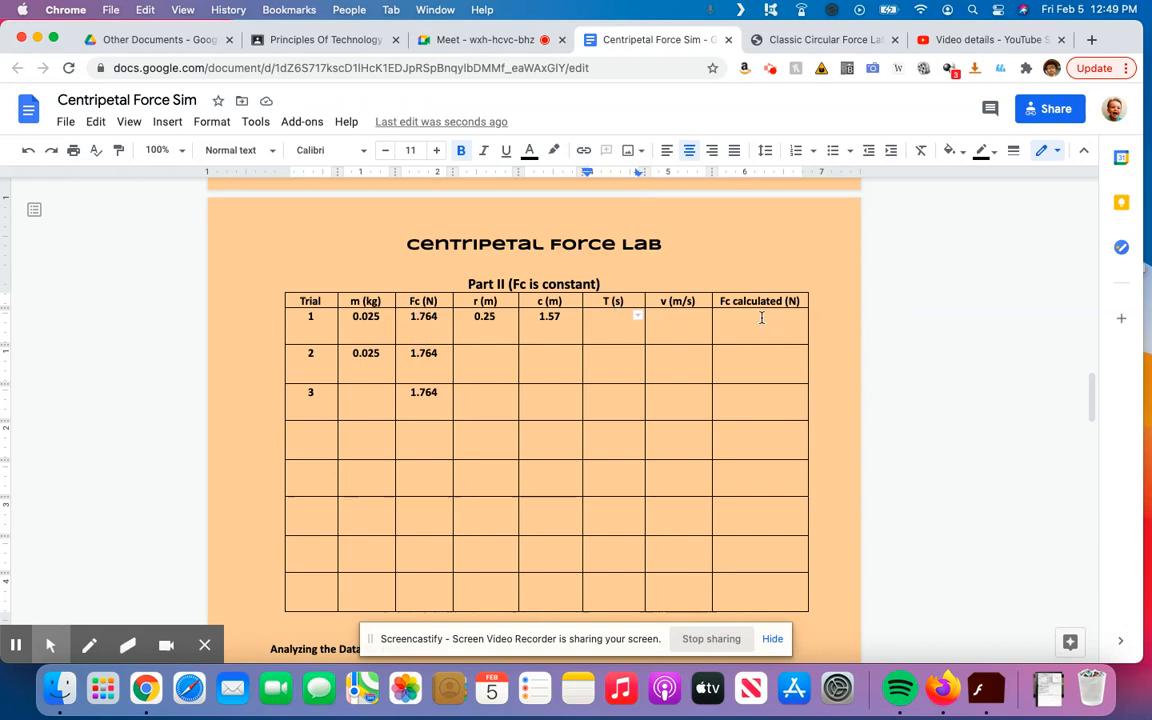
mouse_move(692, 196)
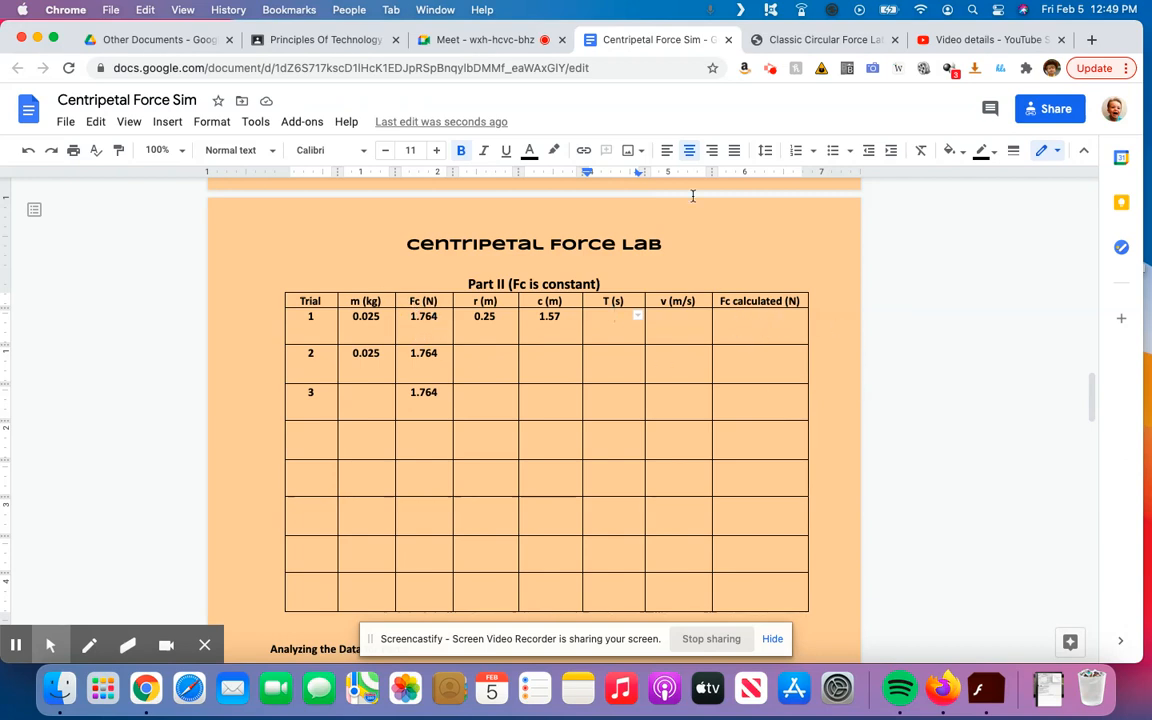
left_click(822, 40)
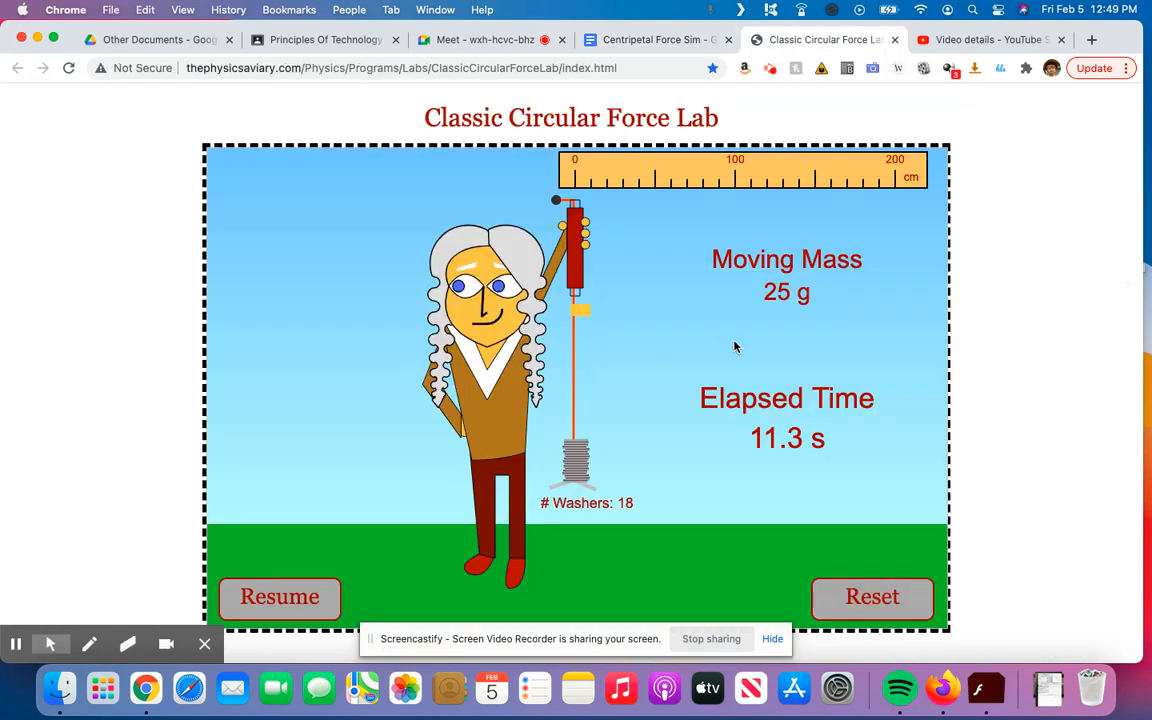
mouse_move(808, 408)
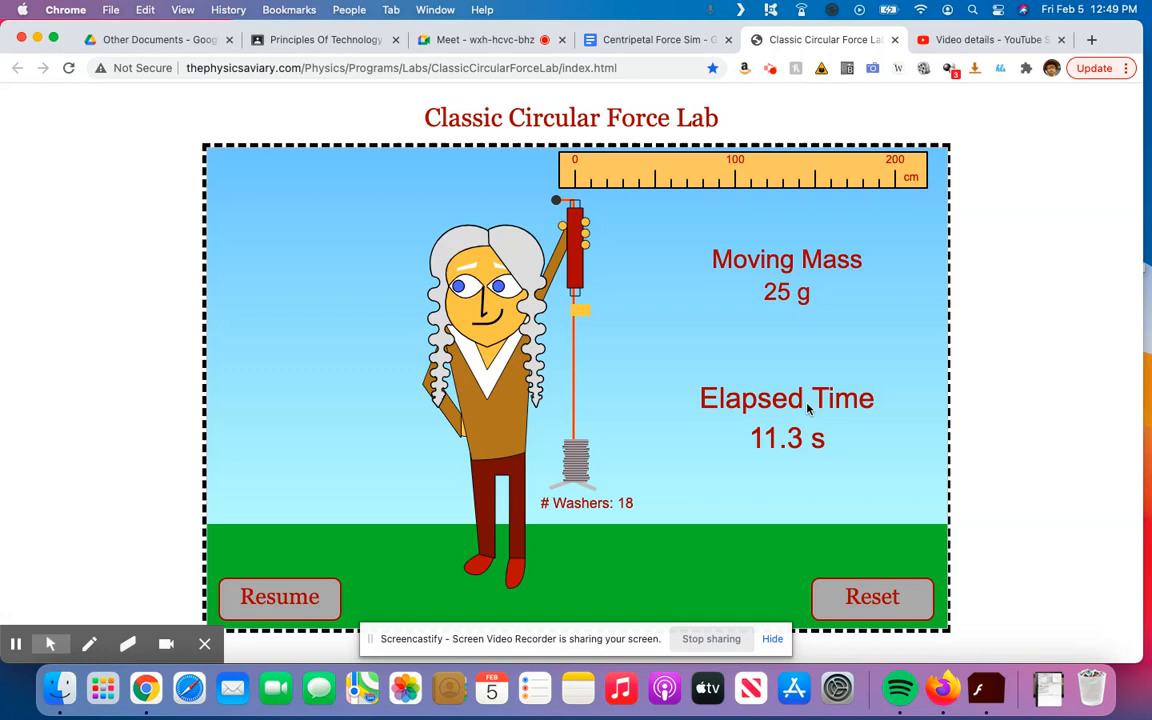
mouse_move(512, 182)
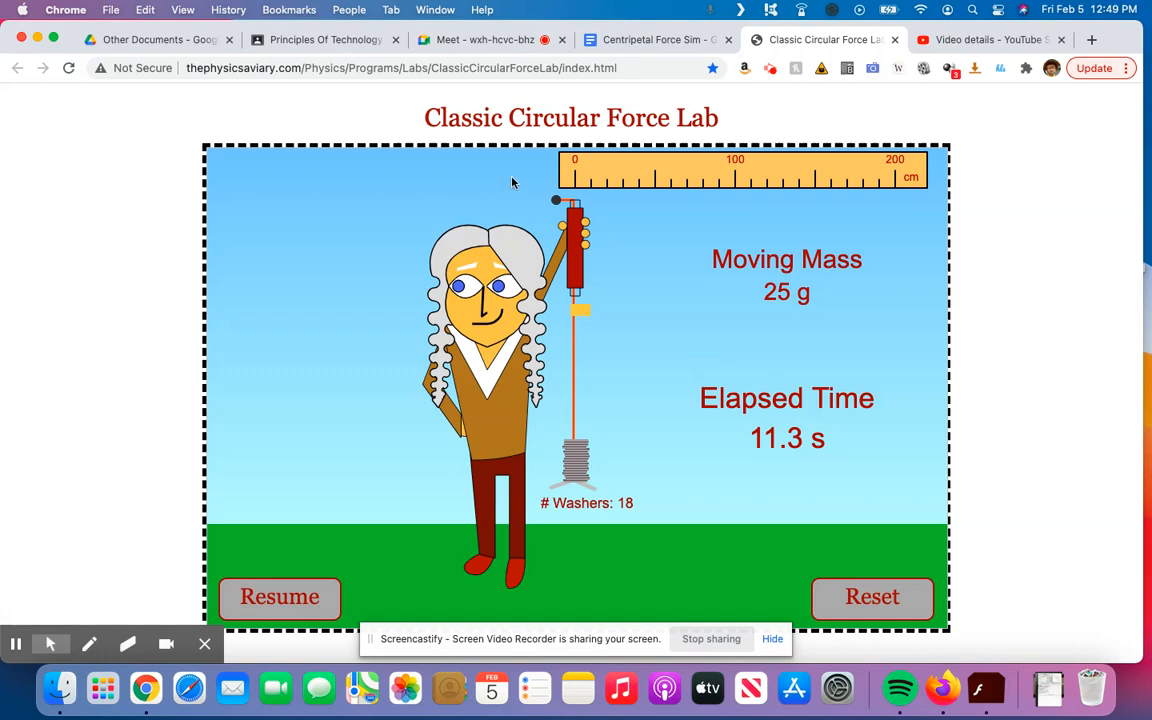
mouse_move(576, 236)
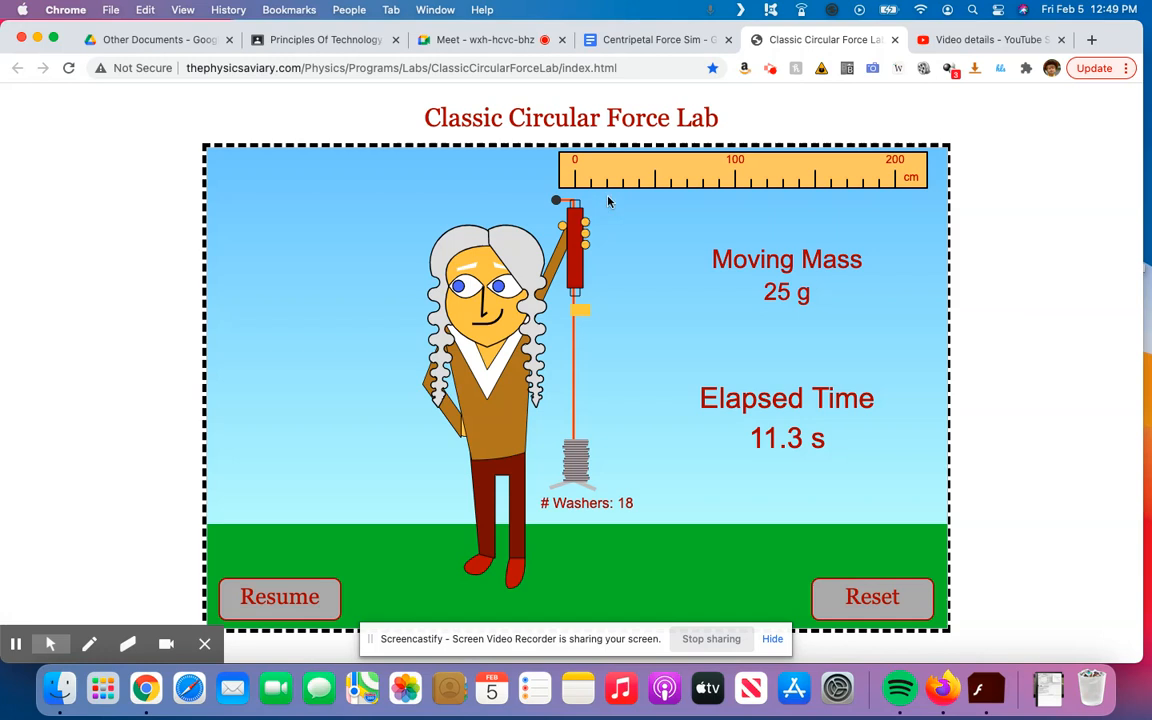
left_click(650, 40)
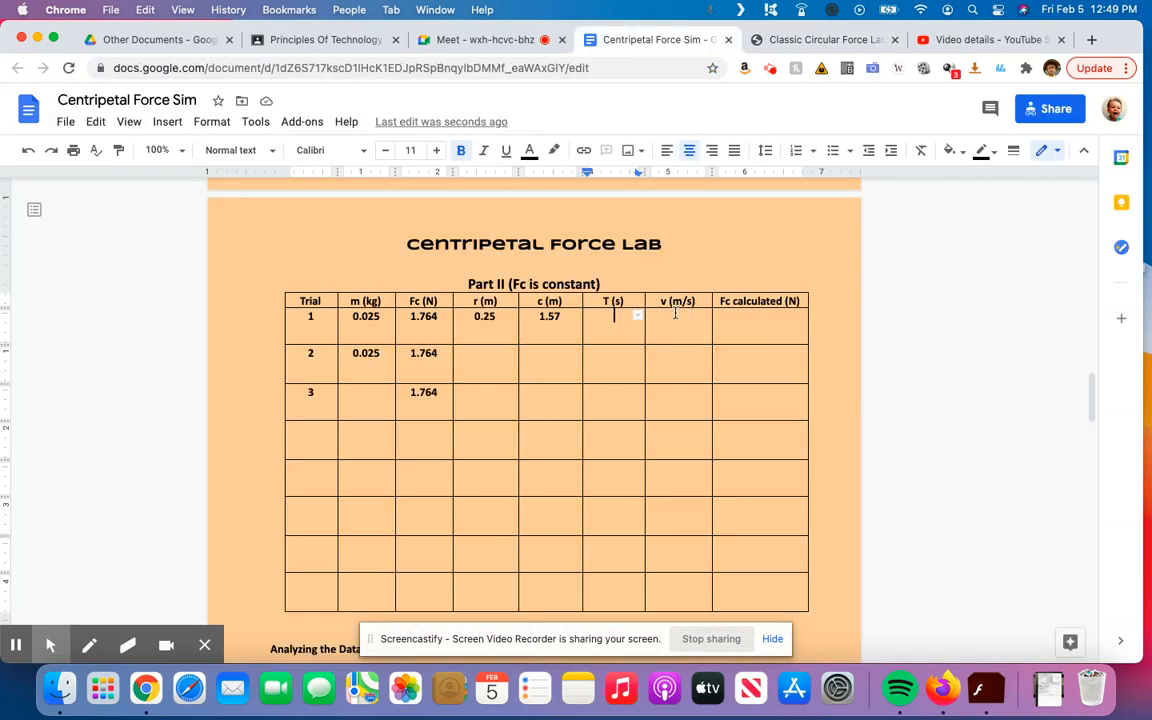
Enter trial 1's period 0.376 s and speed 4.18 m/s
type("0.376")
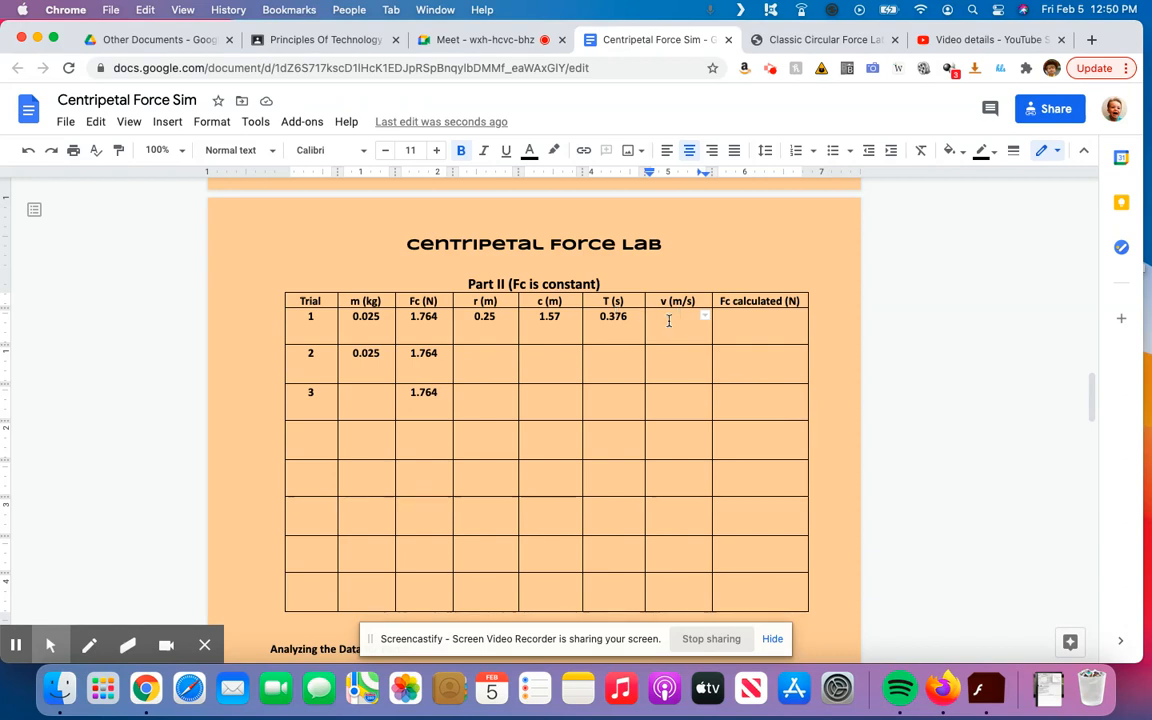
type("4")
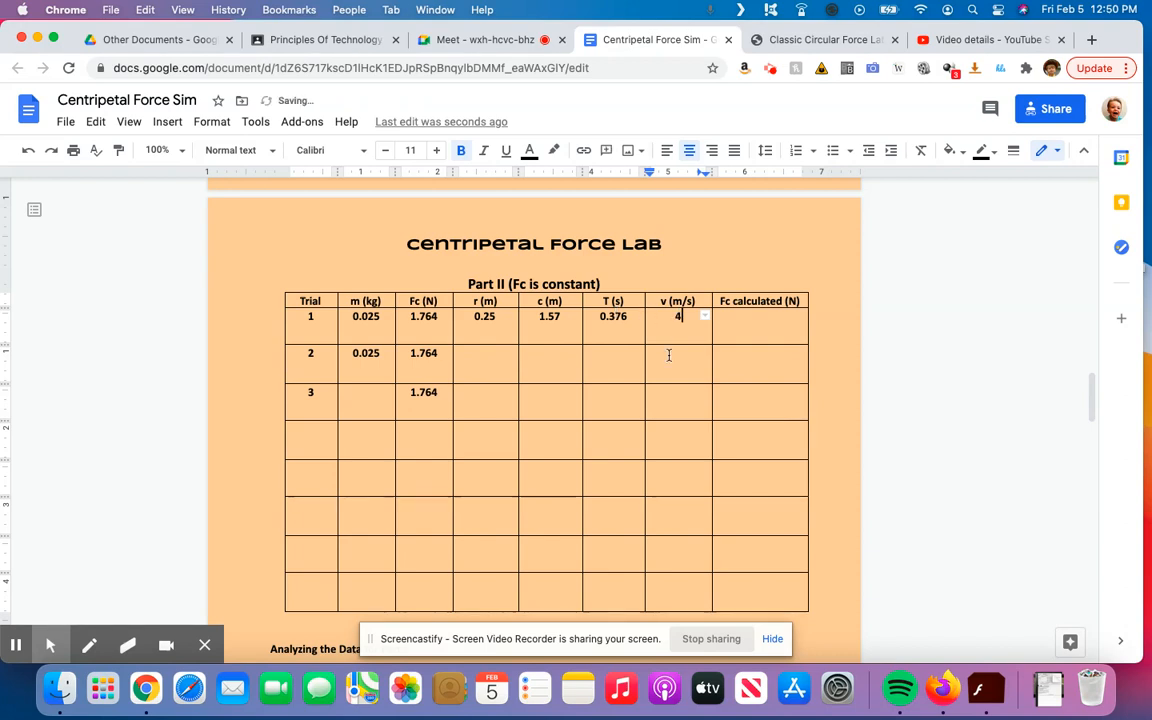
type(".18")
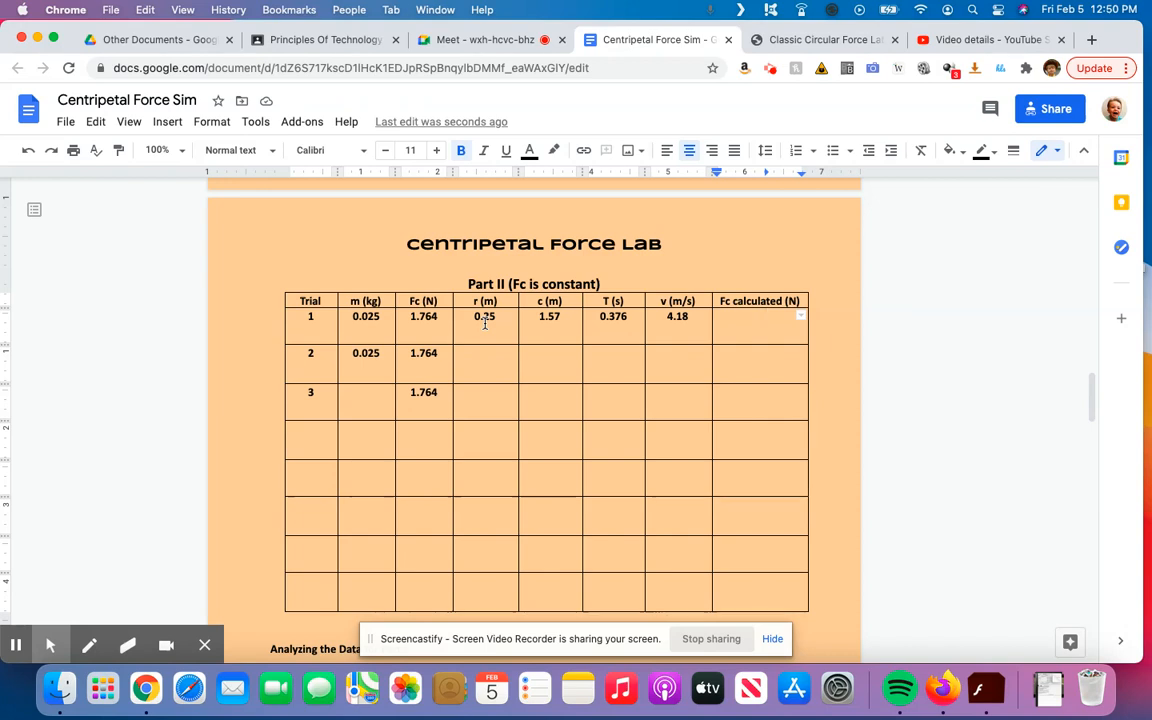
Enter 1.75 N as trial 1's calculated centripetal force
left_click(760, 316)
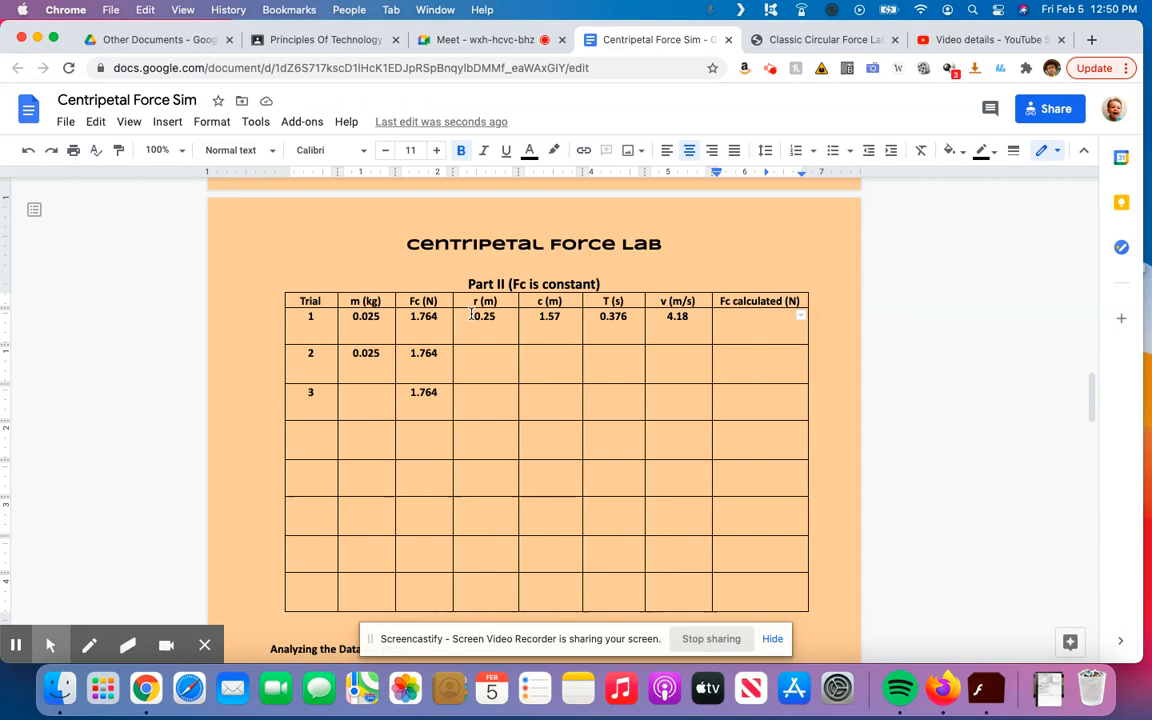
left_click(762, 316)
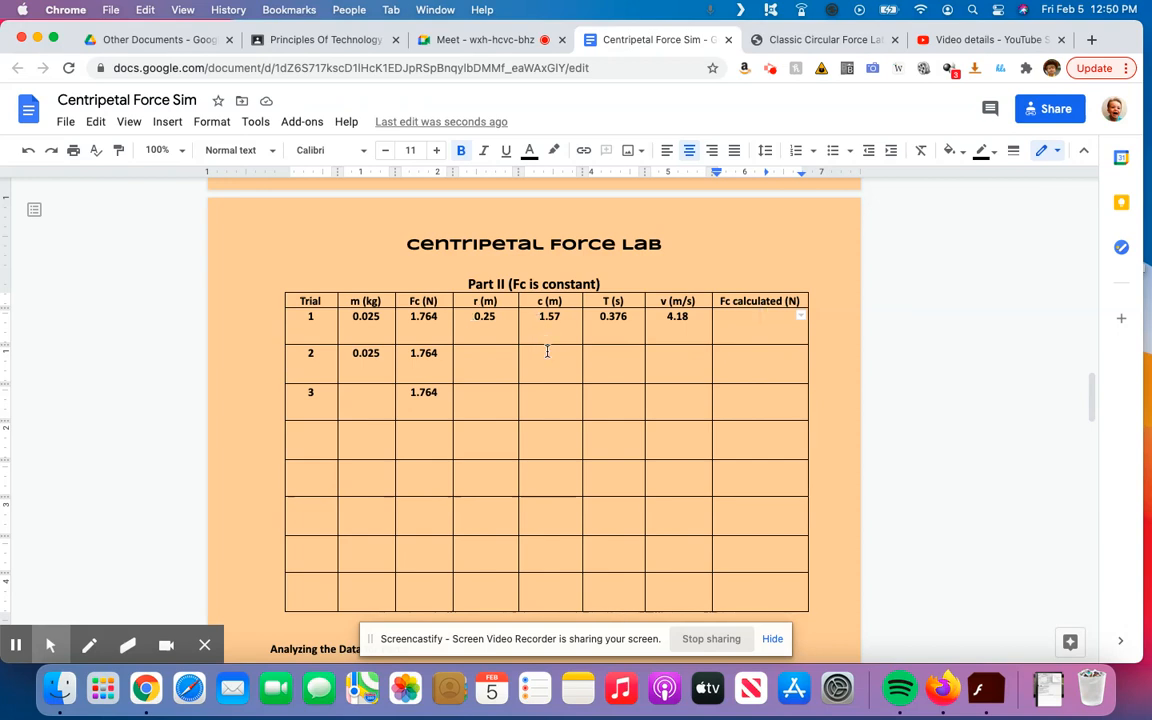
type("1.")
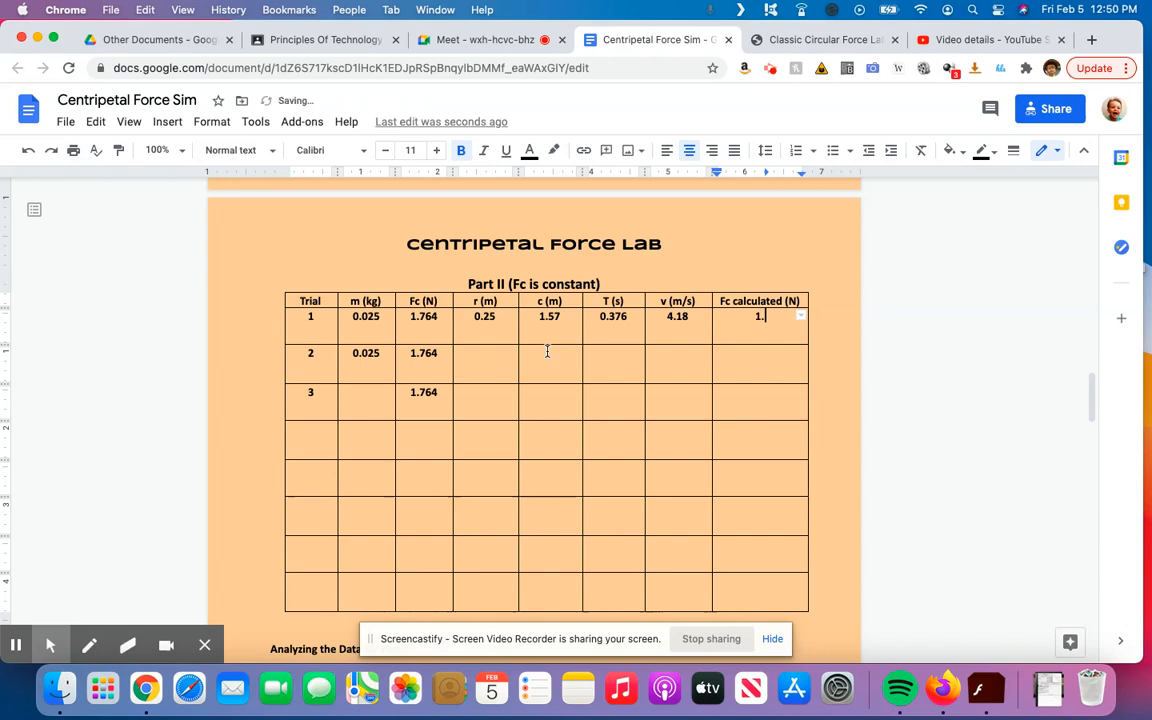
type("75")
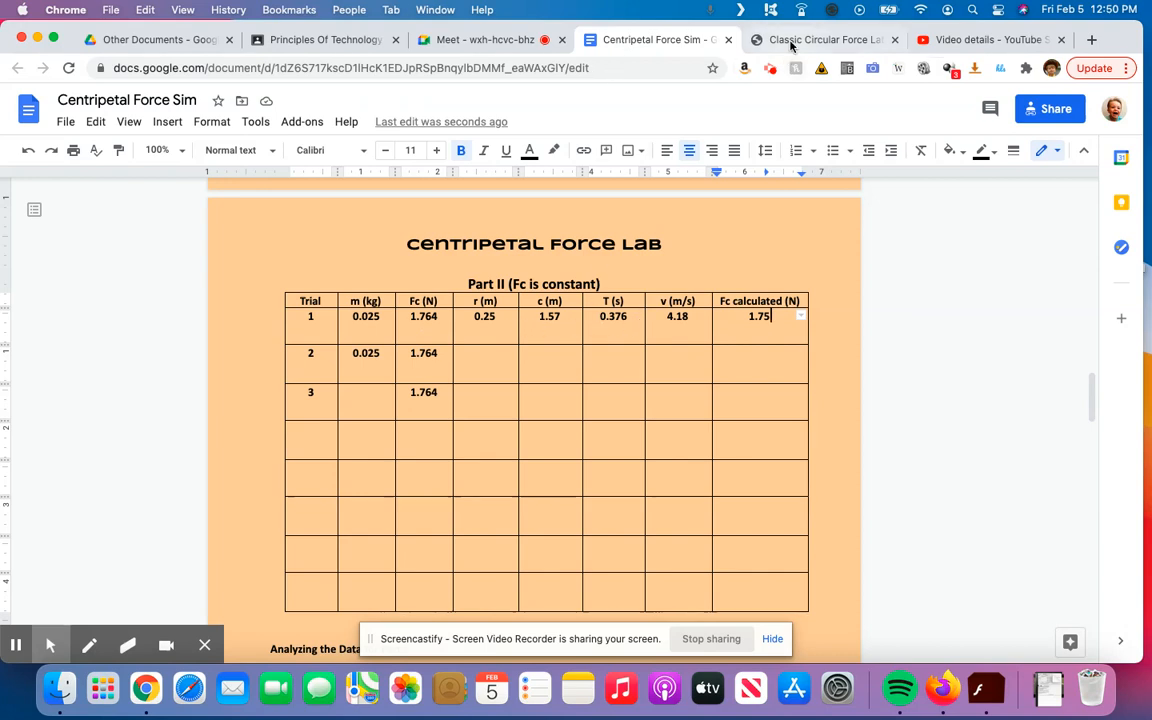
Check the lab document briefly and bring the paused 11.3 s simulation back up
left_click(822, 40)
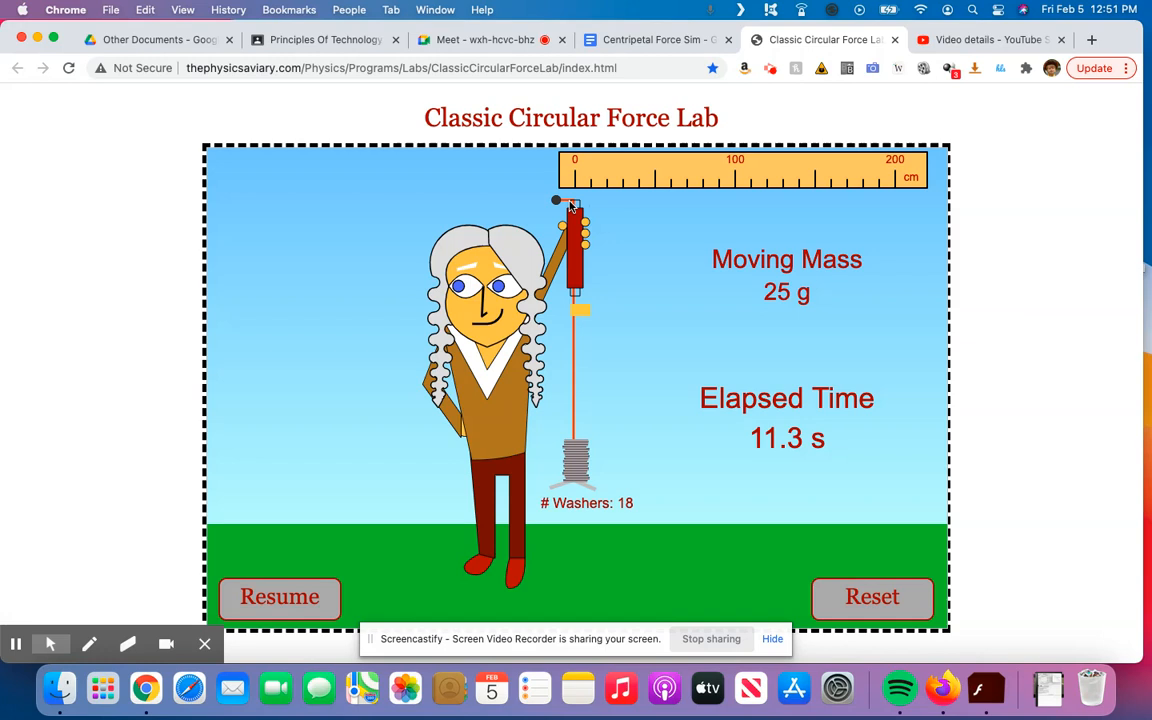
mouse_move(680, 316)
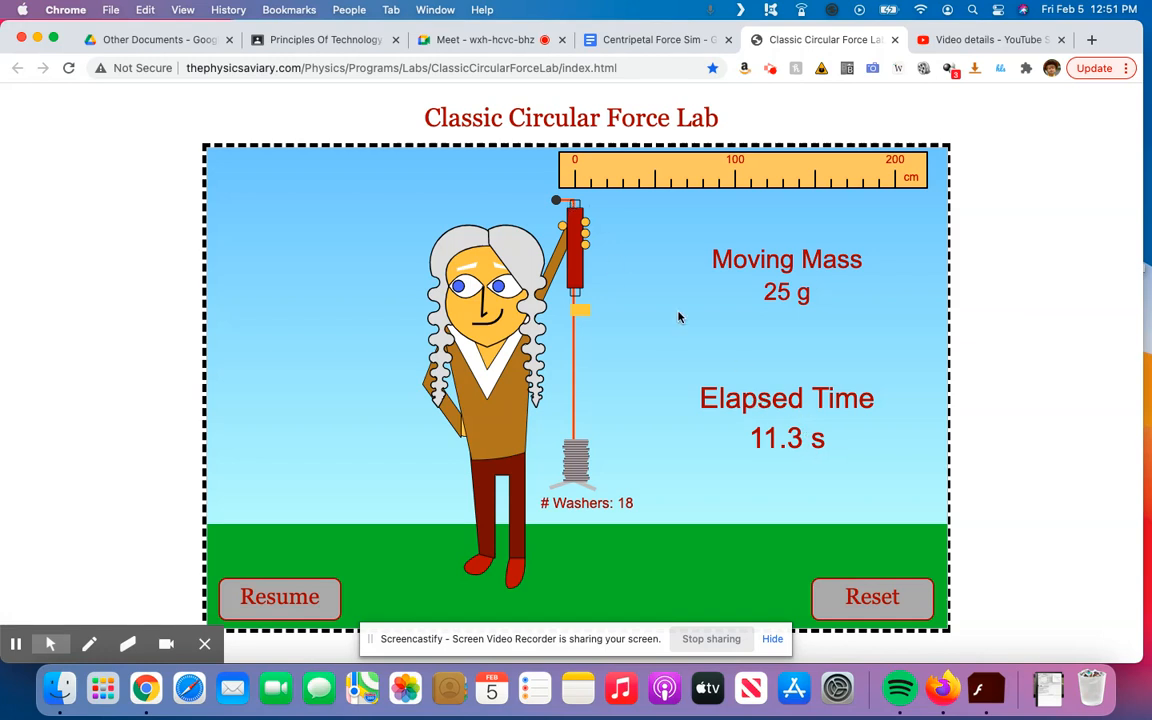
mouse_move(800, 400)
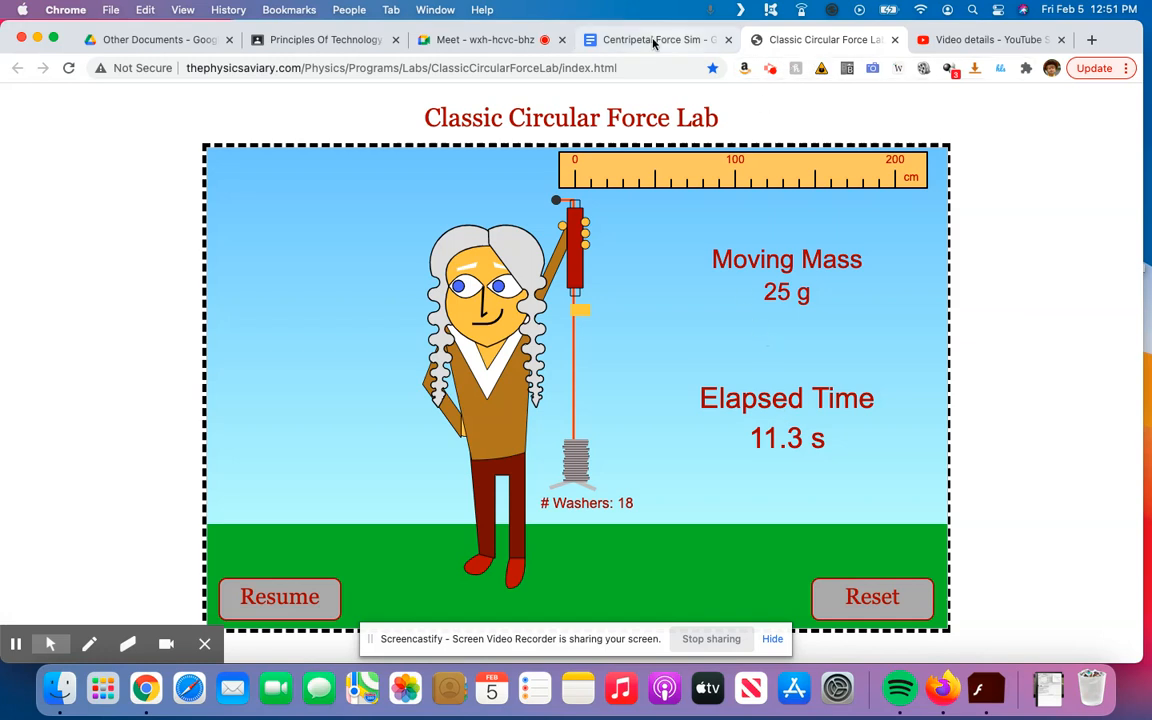
left_click(652, 40)
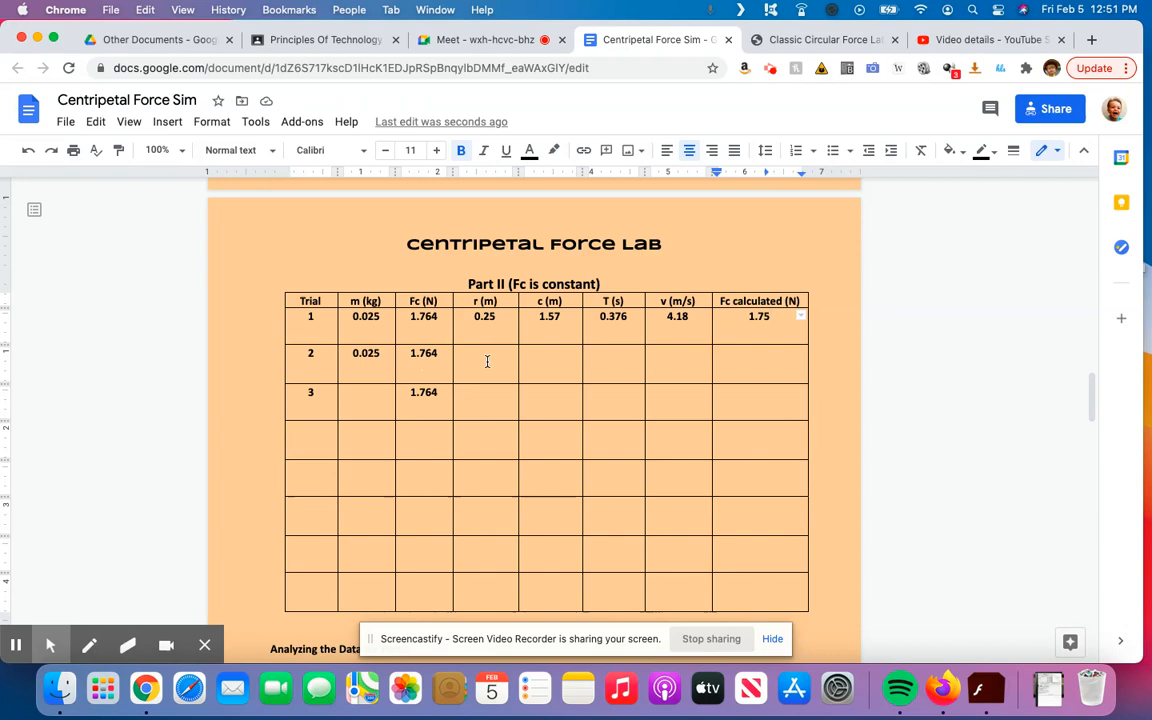
left_click(822, 40)
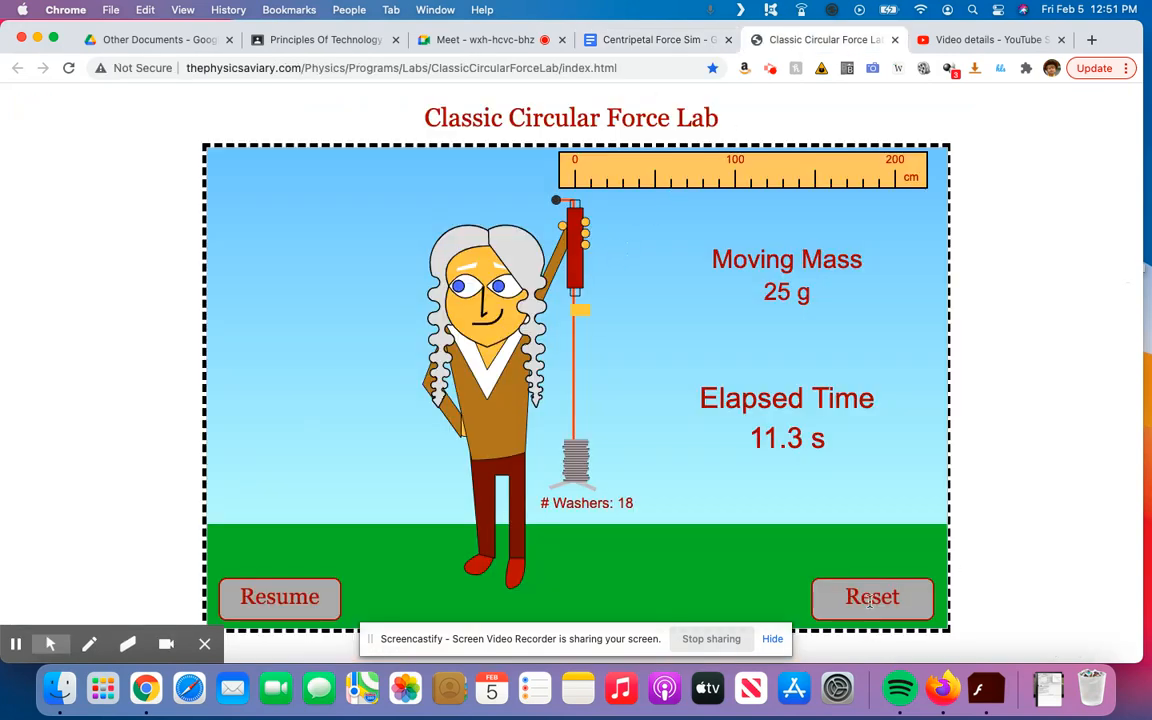
Reset the simulation so elapsed time reads 0.0 s, keeping the 25 g mass and 18 washers
left_click(872, 596)
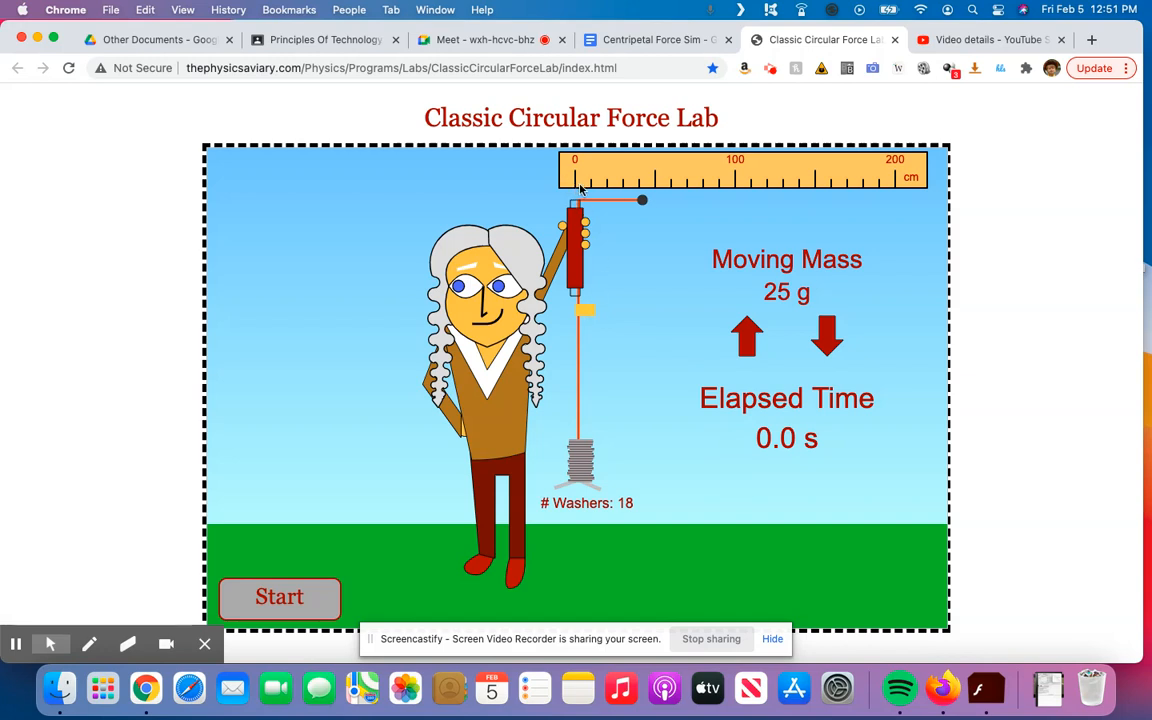
mouse_move(640, 198)
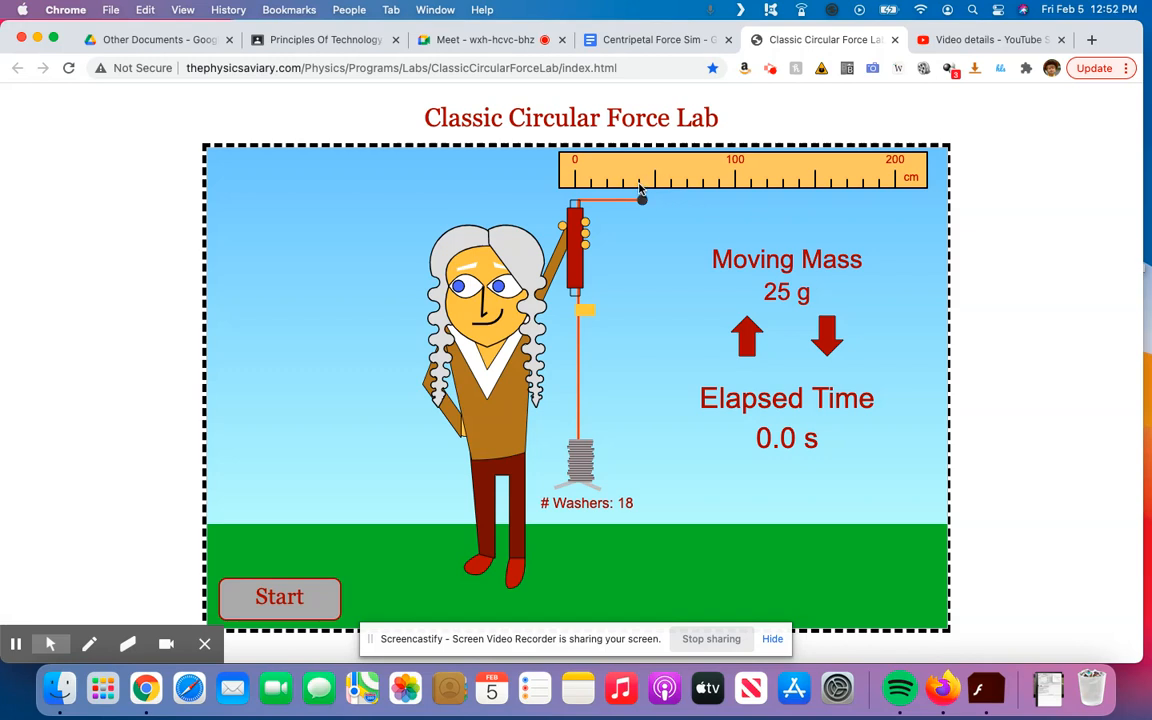
Enter a radius of 0.42 m in trial 2's r (m) cell of the Part II table
left_click(656, 40)
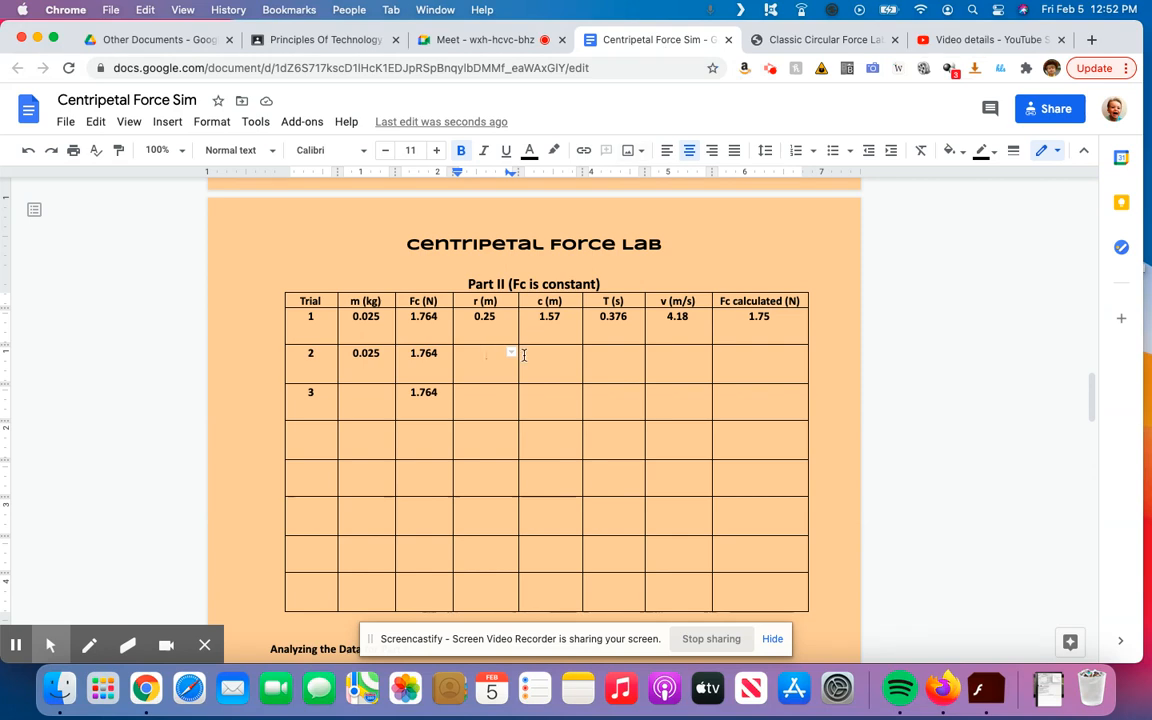
type("0.42")
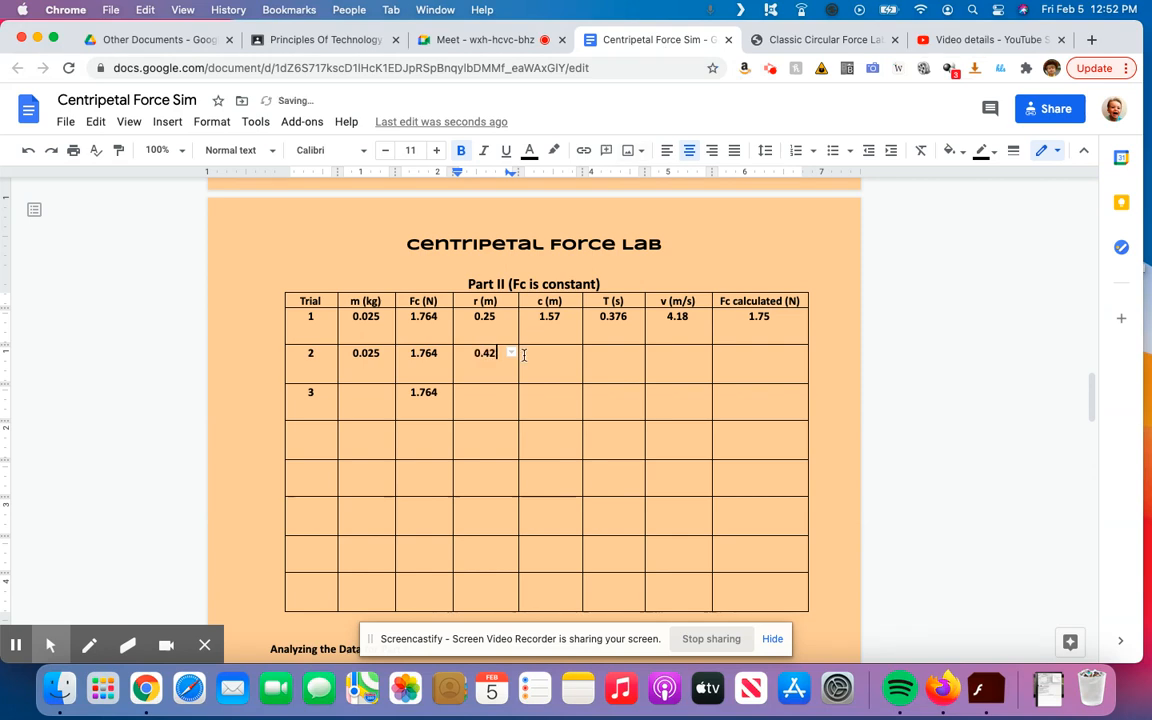